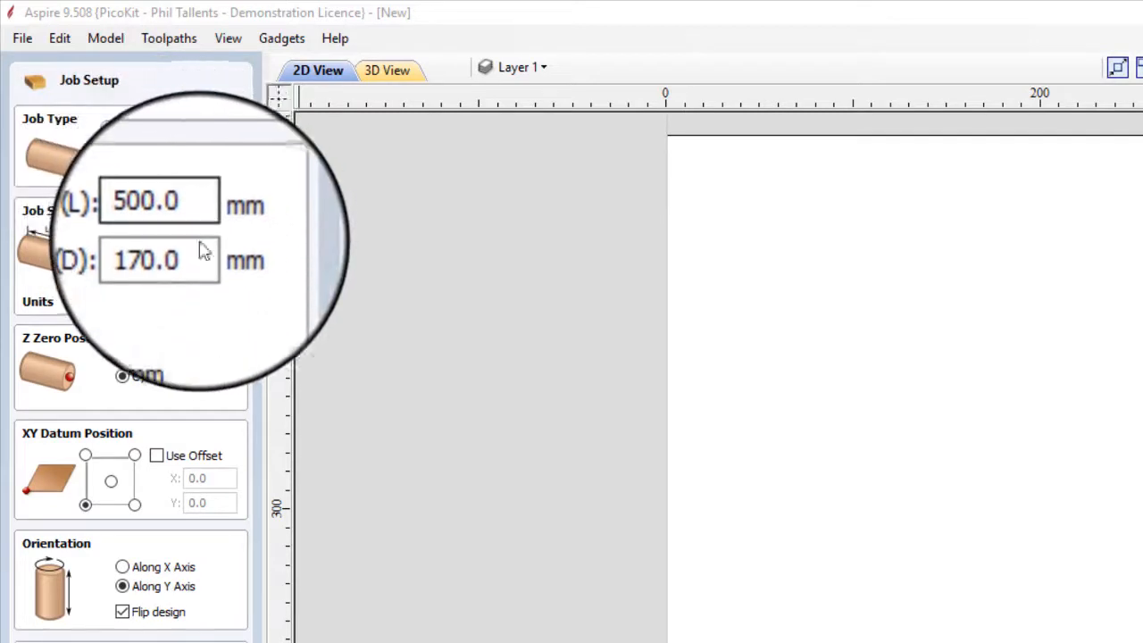
Define a rotary job 500 mm long, 170 mm diameter, Z zero on the cylinder surface, Standard resolution.
left_click(168, 251)
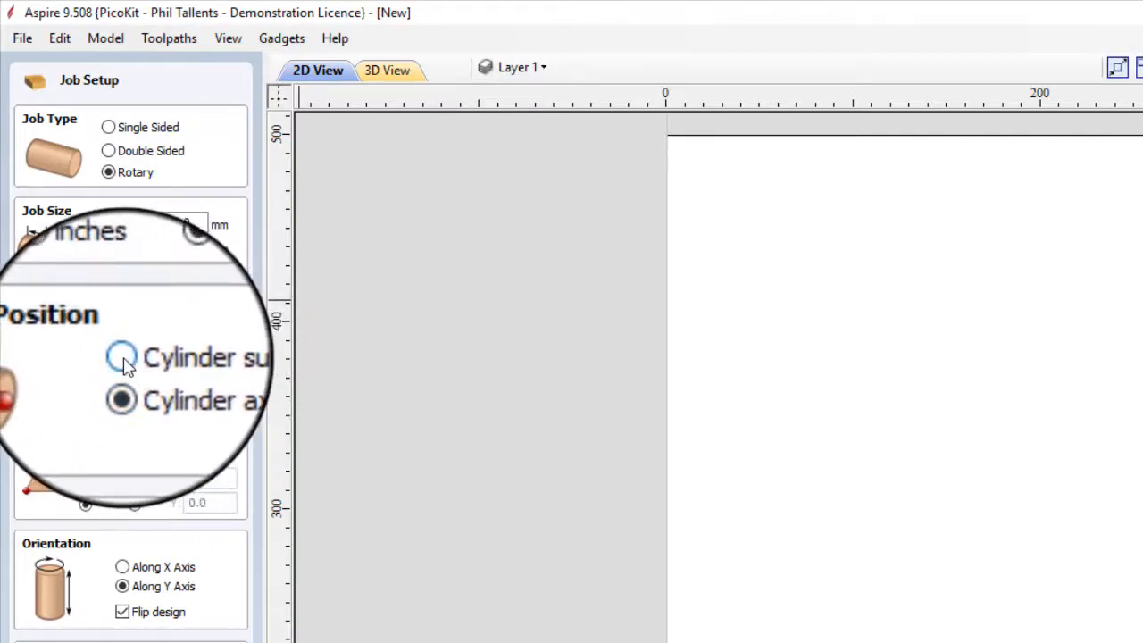
left_click(121, 357)
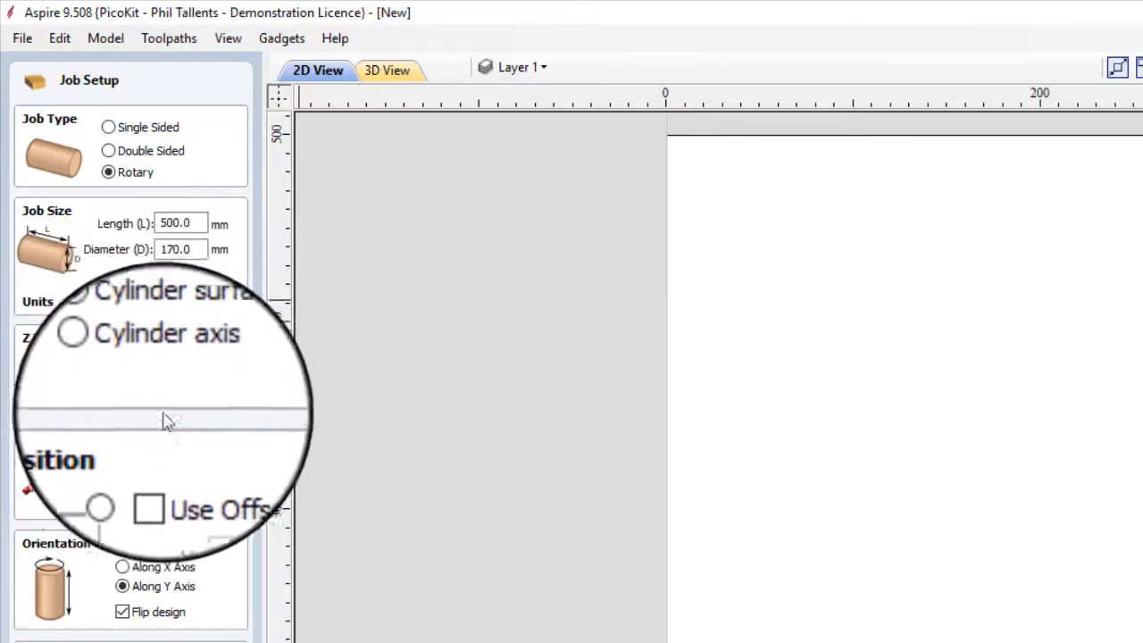
left_click(57, 325)
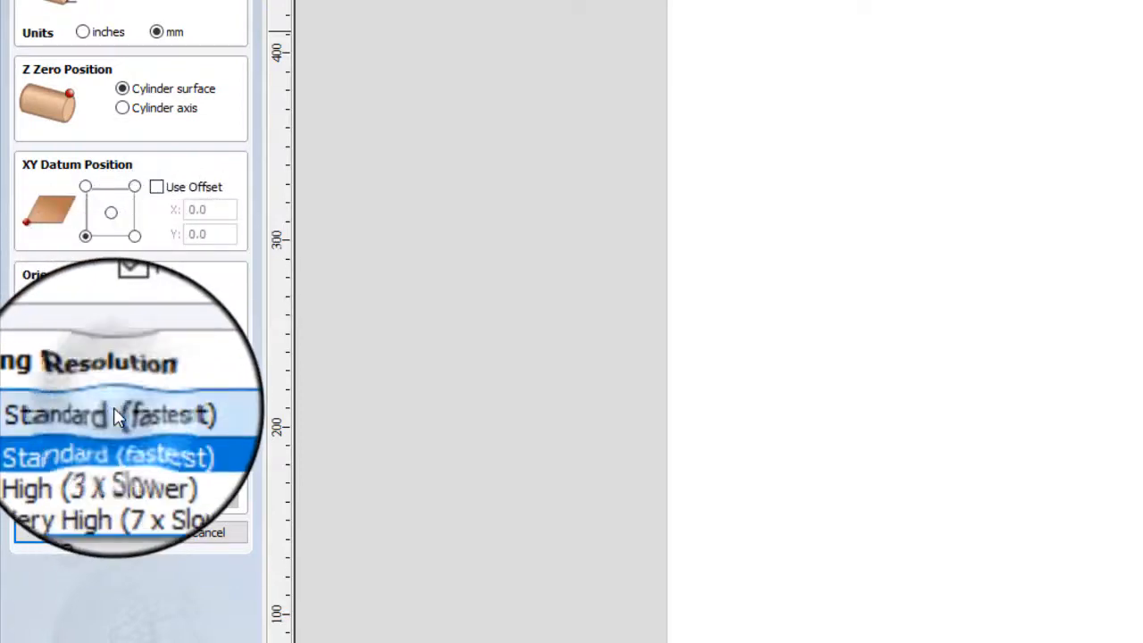
left_click(107, 414)
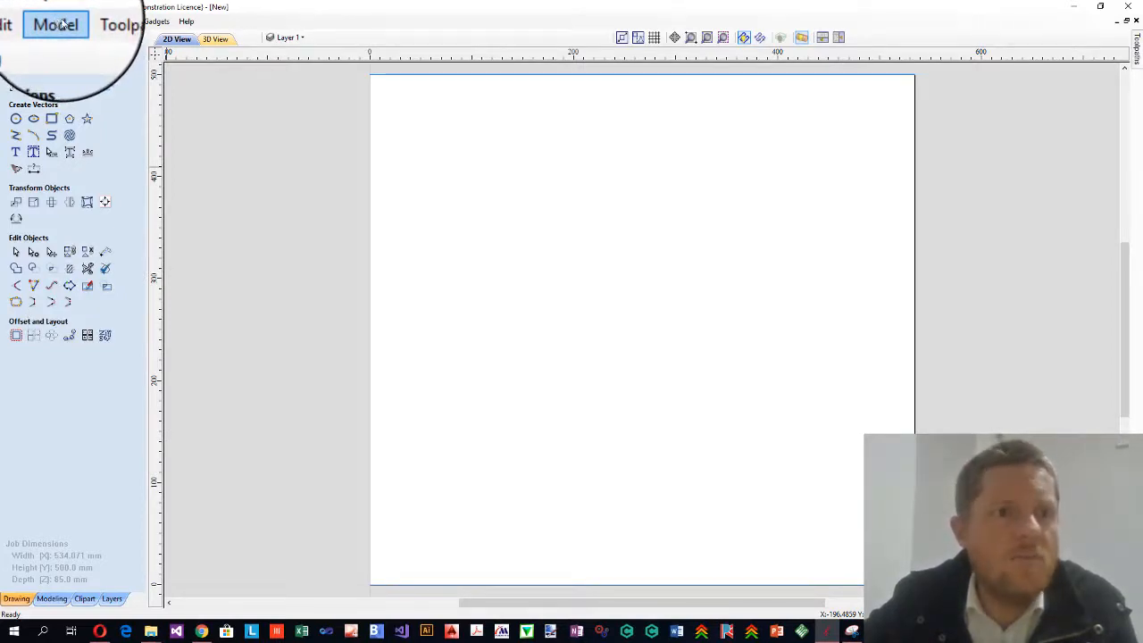
Import chair_leg.stl as a 3D model component through the Model menu.
left_click(55, 25)
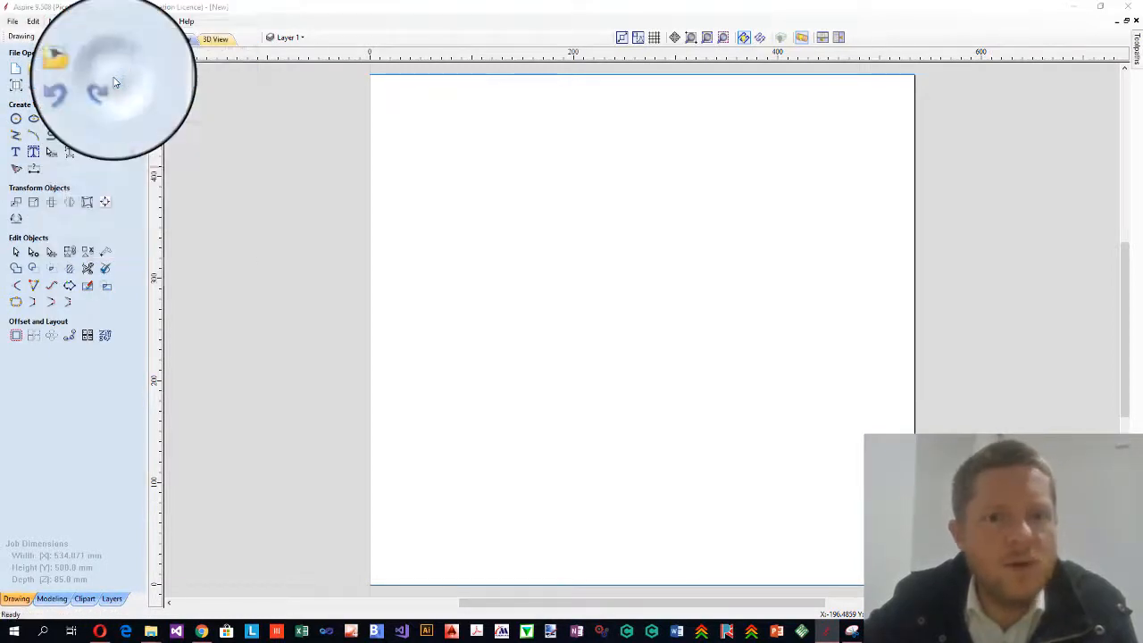
left_click(55, 57)
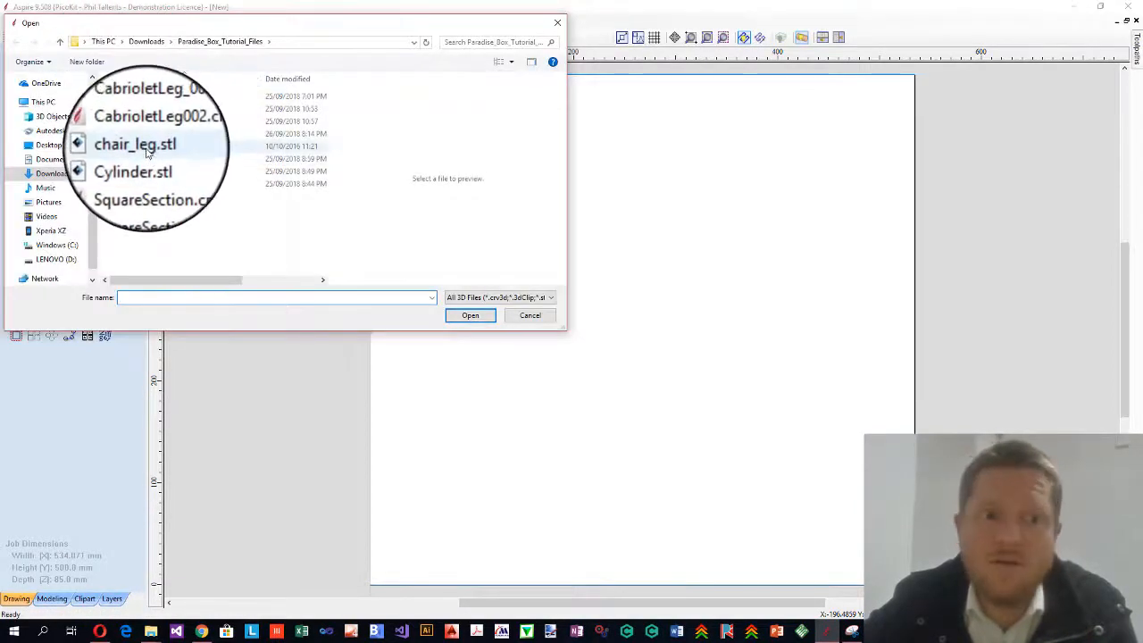
left_click(136, 146)
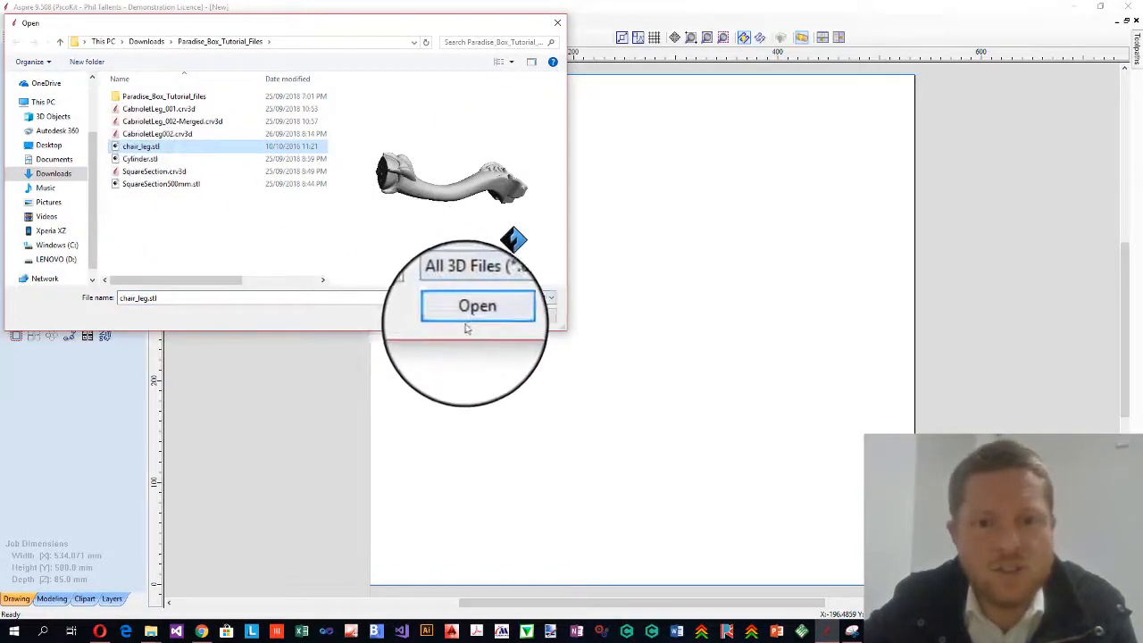
left_click(477, 306)
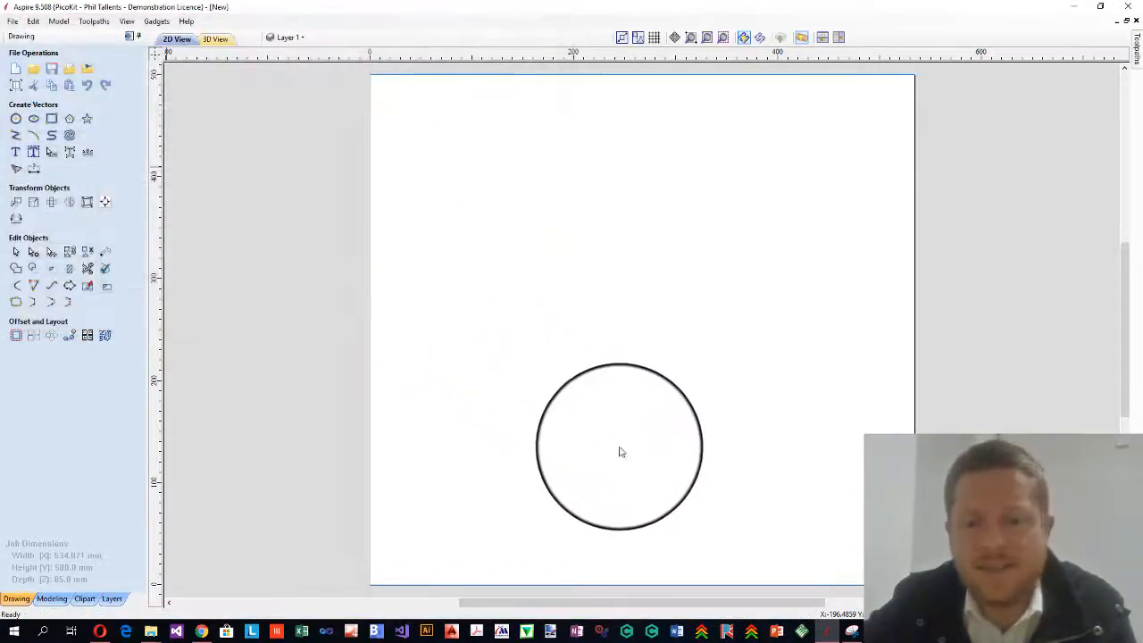
left_click(215, 40)
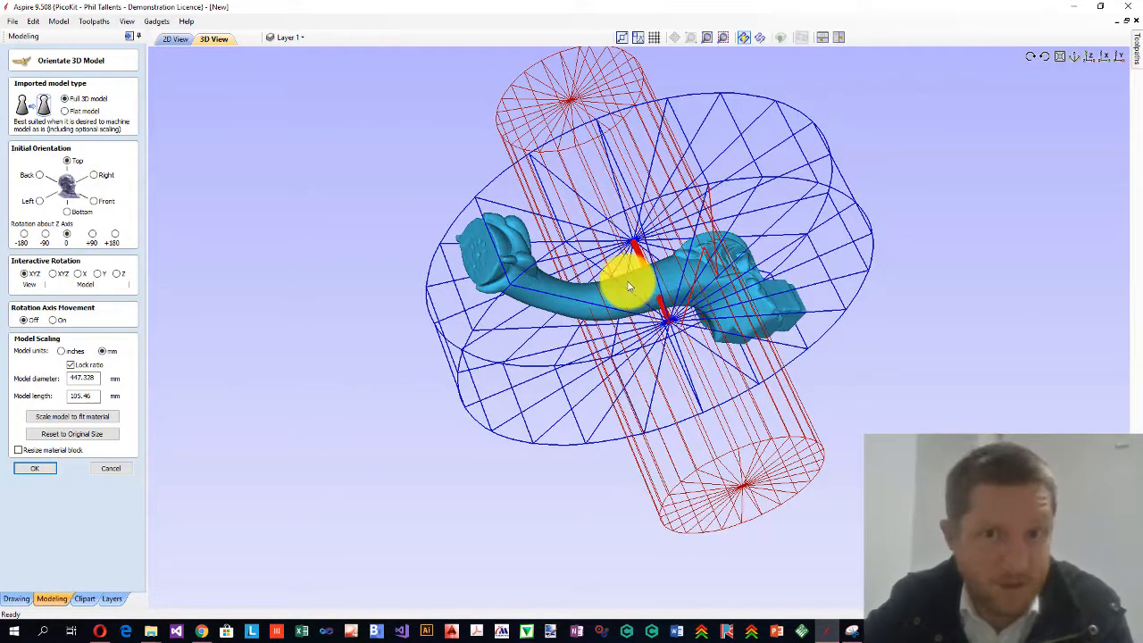
mouse_move(115, 339)
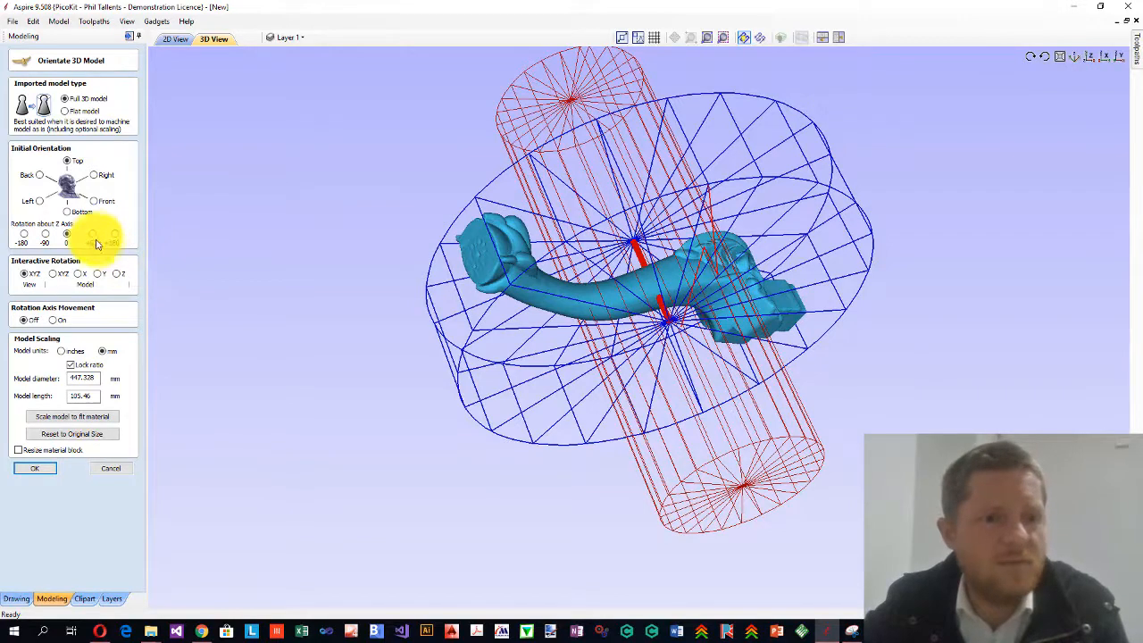
Rotate the leg 90° about Z and restrict interactive rotation to the Y axis.
left_click(92, 232)
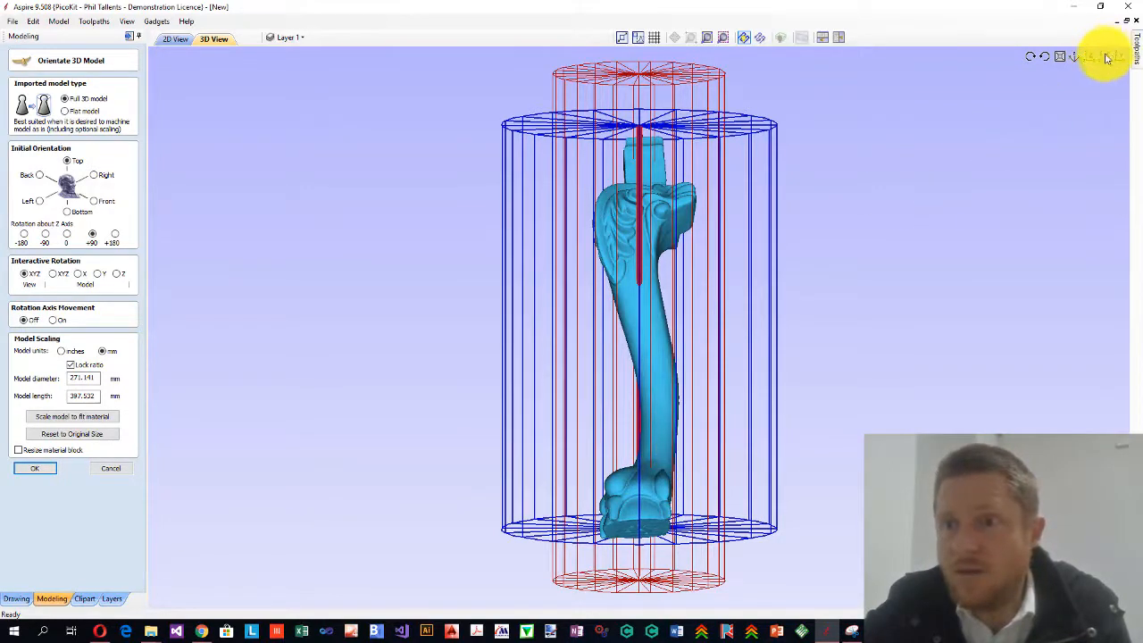
left_click(1106, 55)
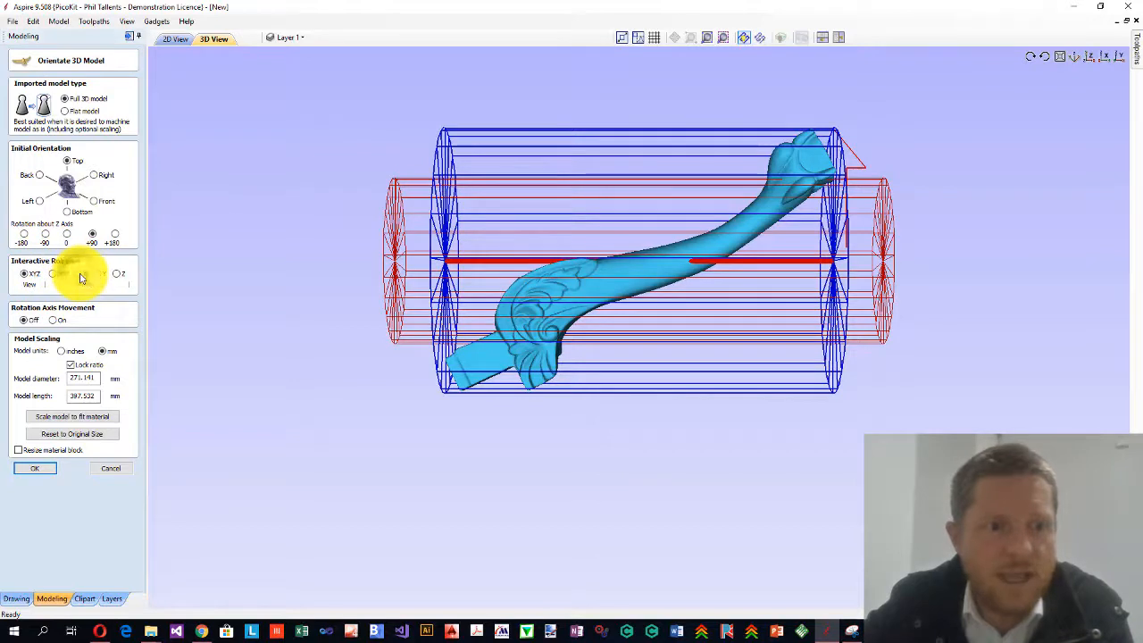
left_click(79, 273)
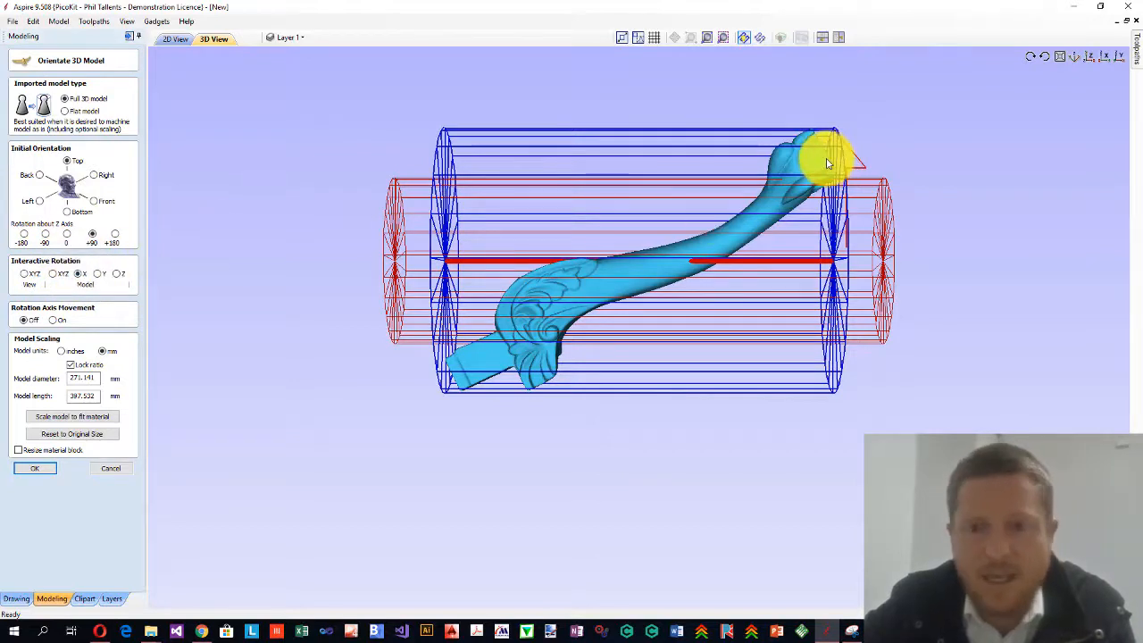
Drag the leg until it lies straight along the rotary axis inside the cylinder.
left_click_drag(825, 162, 836, 268)
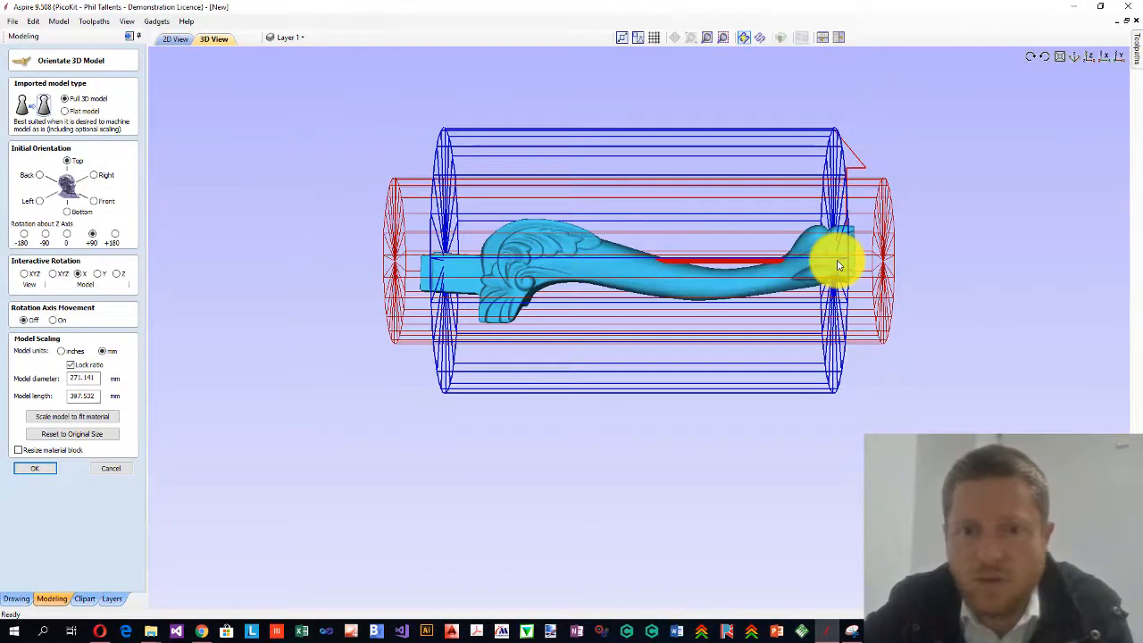
left_click_drag(839, 265, 540, 311)
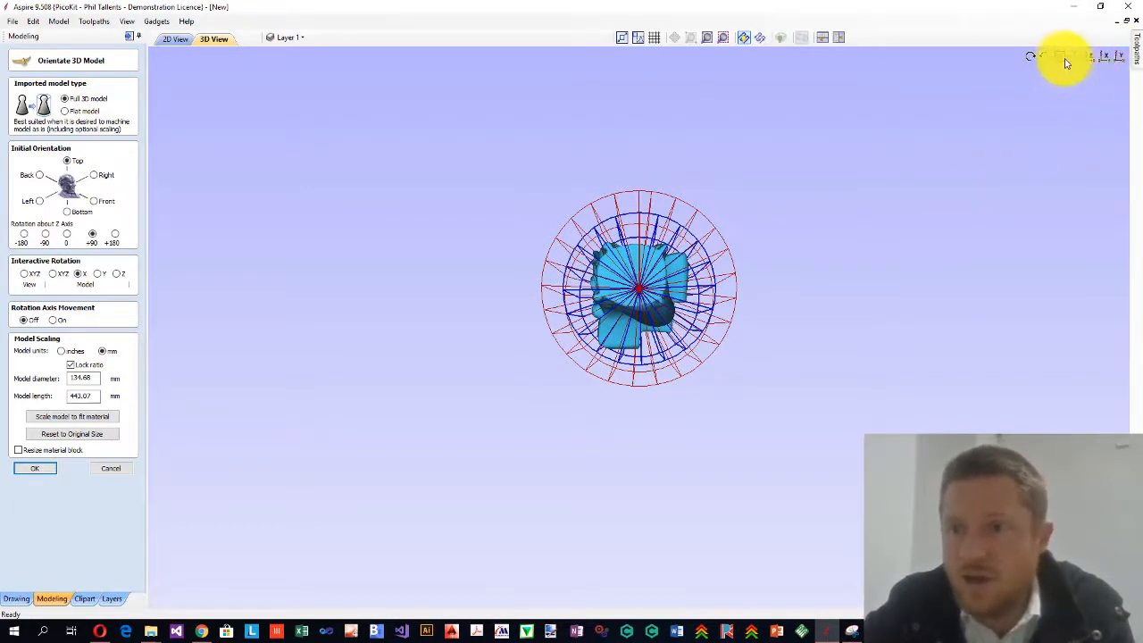
mouse_move(572, 228)
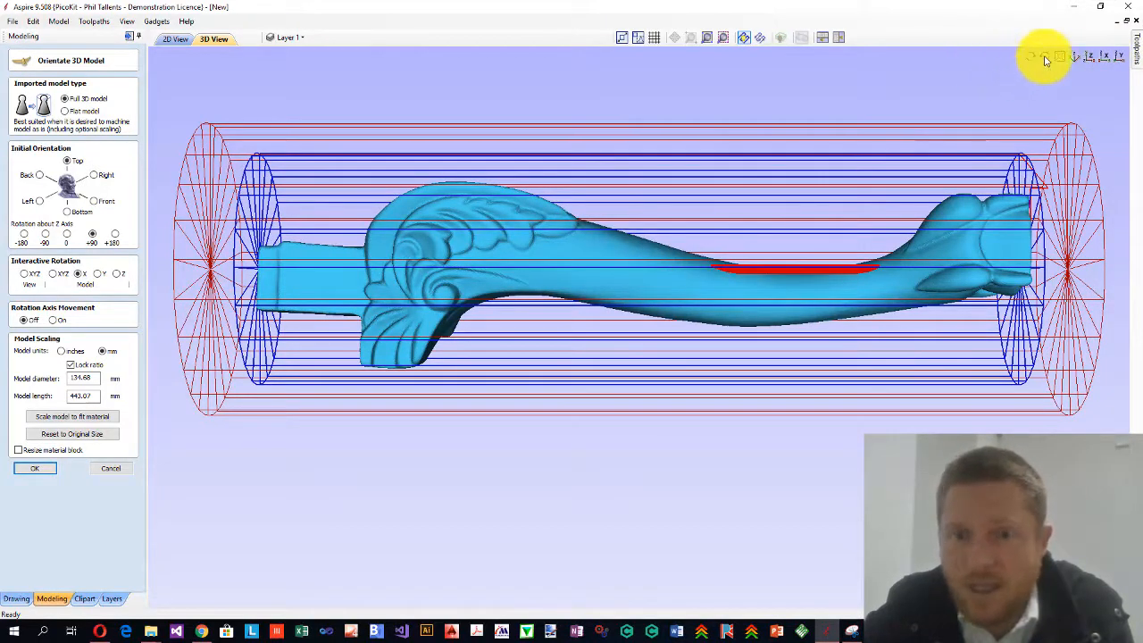
left_click_drag(1045, 57, 786, 293)
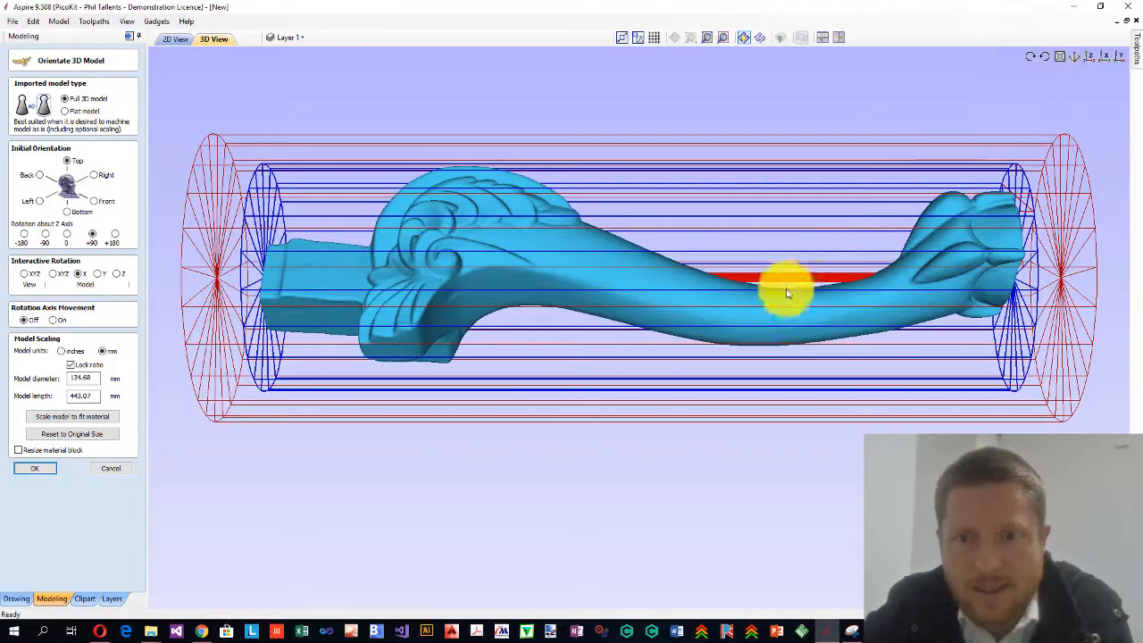
mouse_move(795, 295)
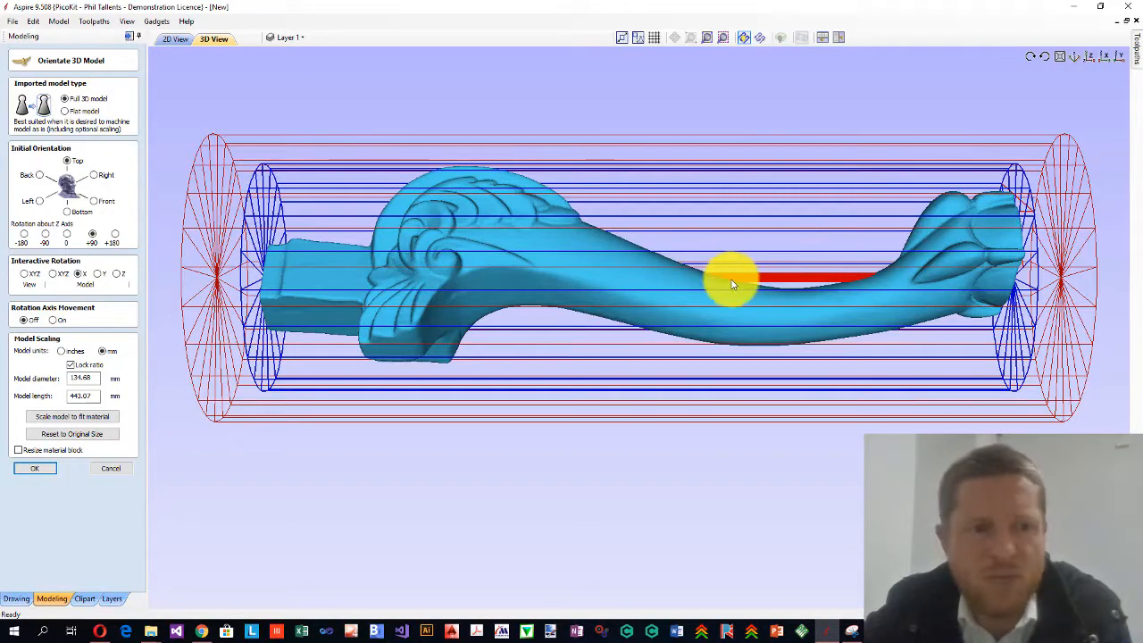
mouse_move(764, 279)
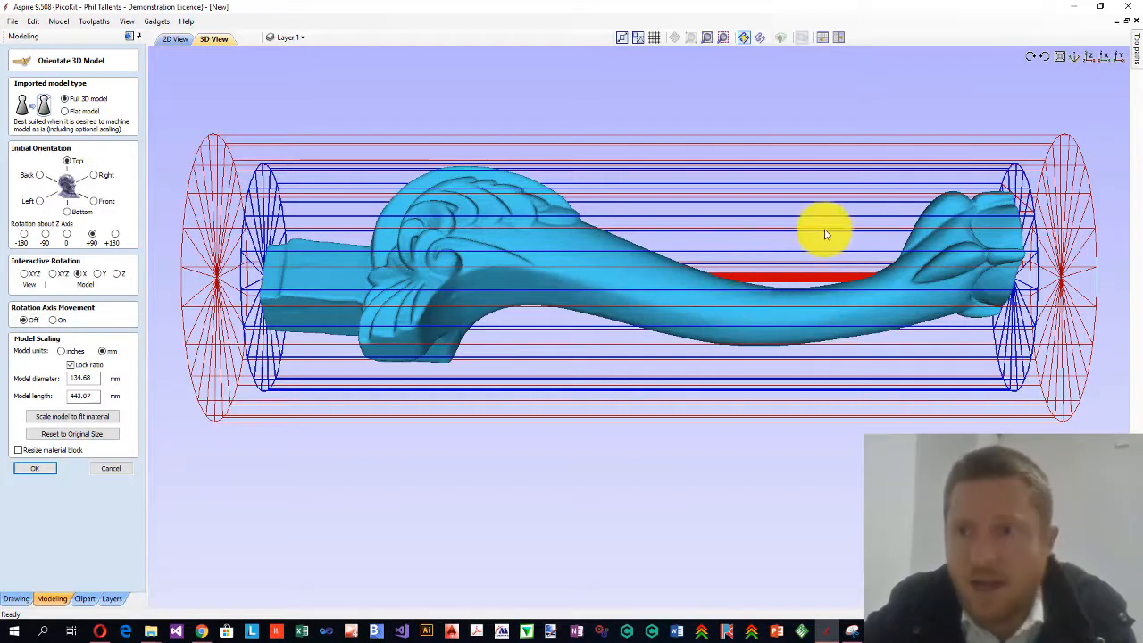
mouse_move(974, 134)
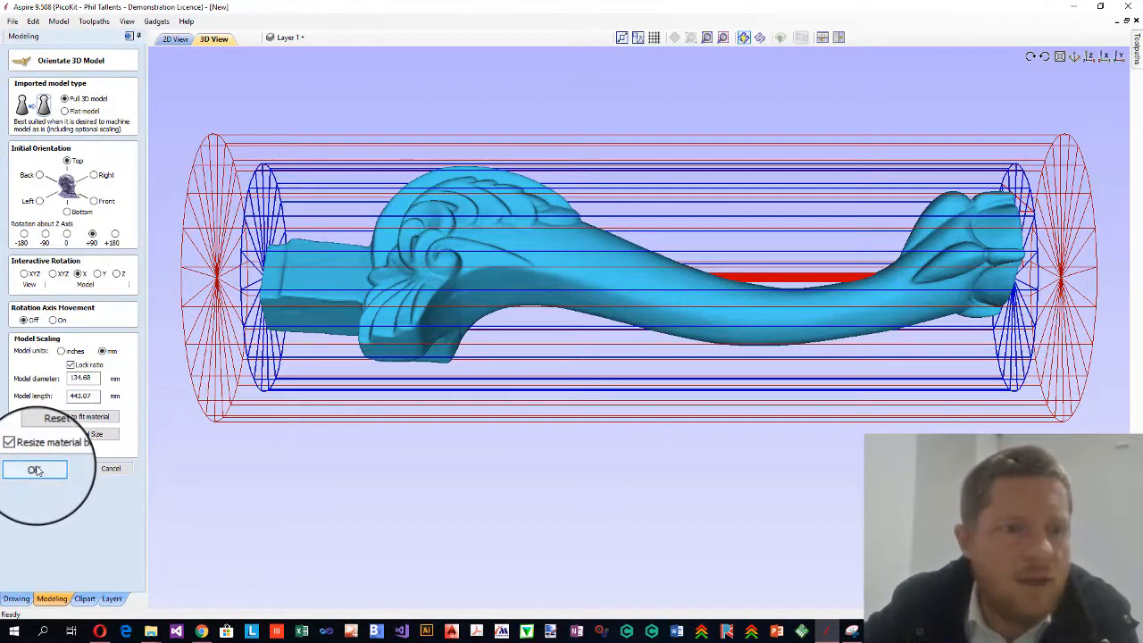
Accept the chair-leg orientation and return to the Drawing tools.
left_click(36, 470)
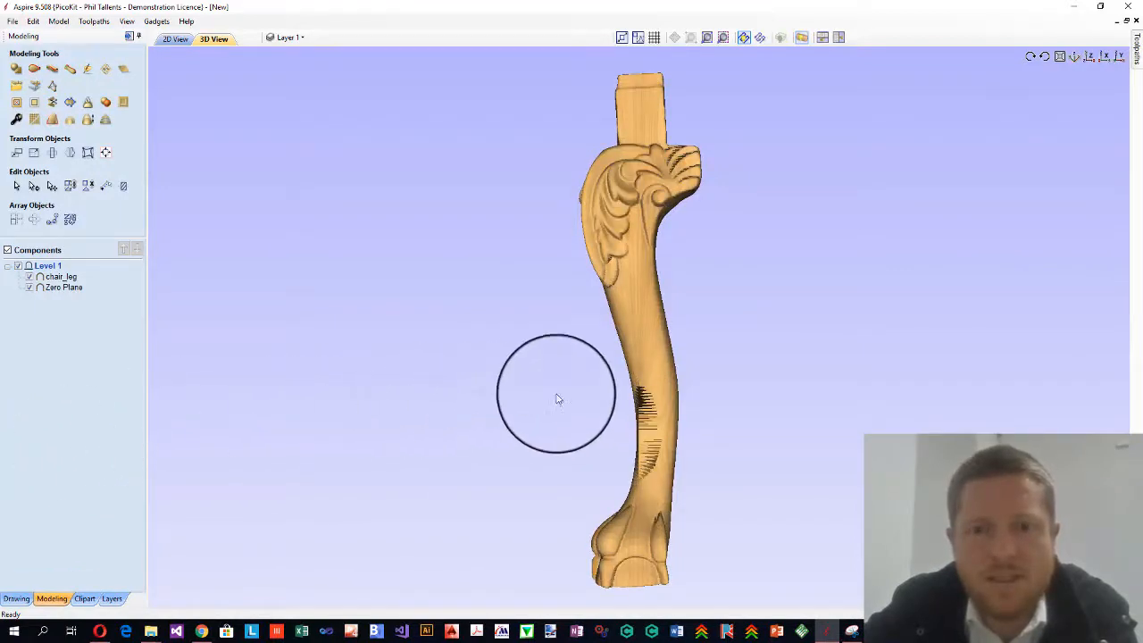
left_click_drag(557, 395, 350, 303)
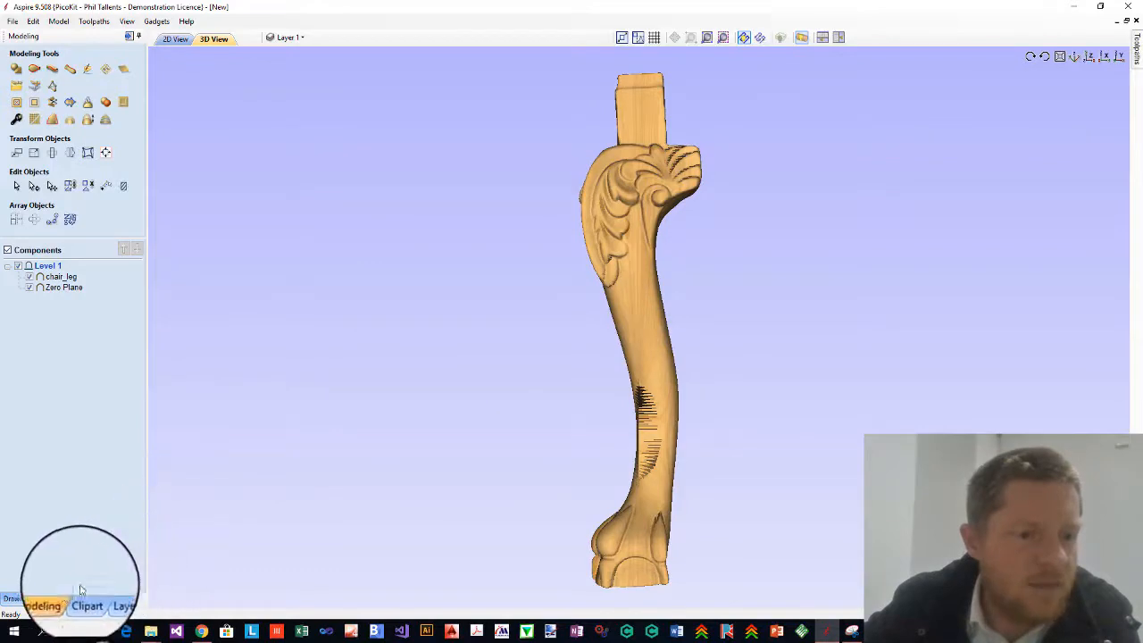
left_click(16, 598)
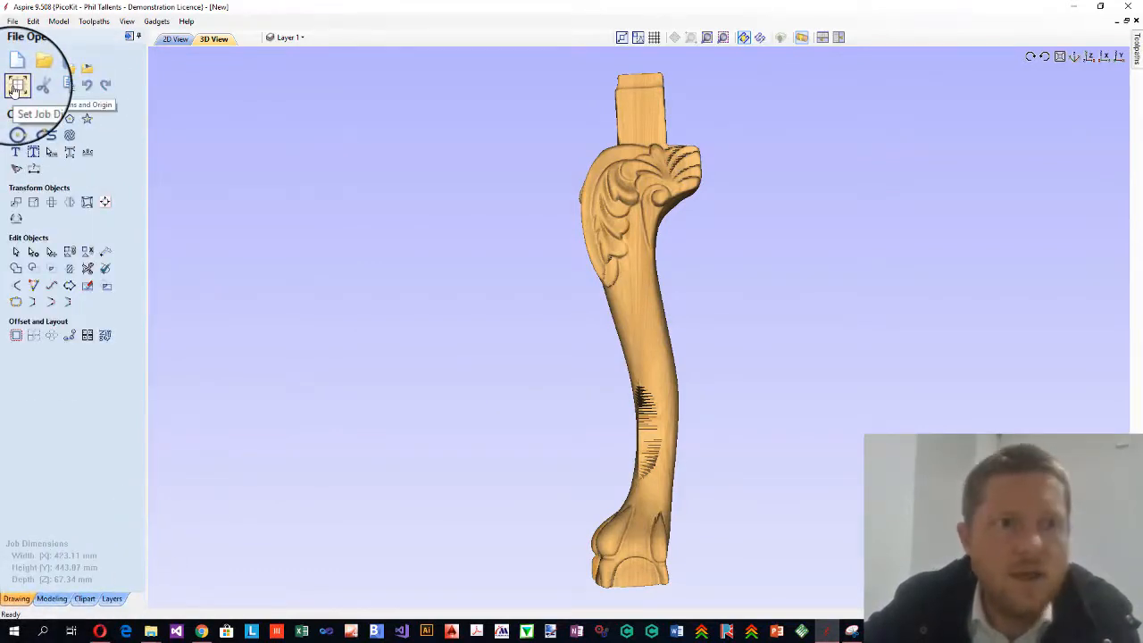
Re-edit the job size to fit the leg and apply a Pine material appearance.
left_click(18, 86)
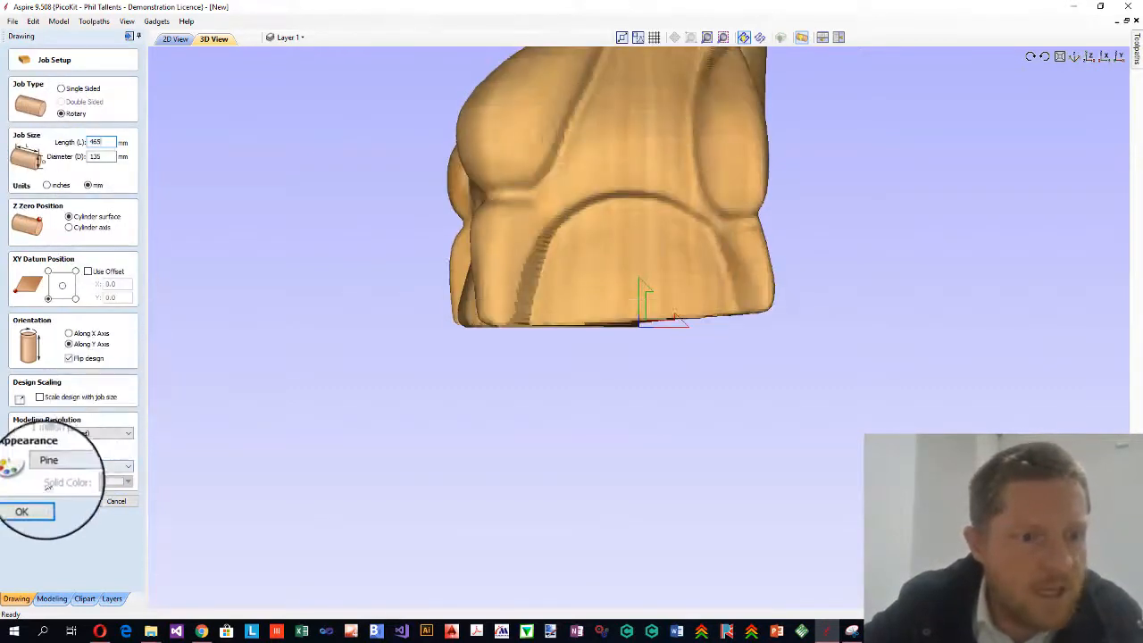
left_click(22, 511)
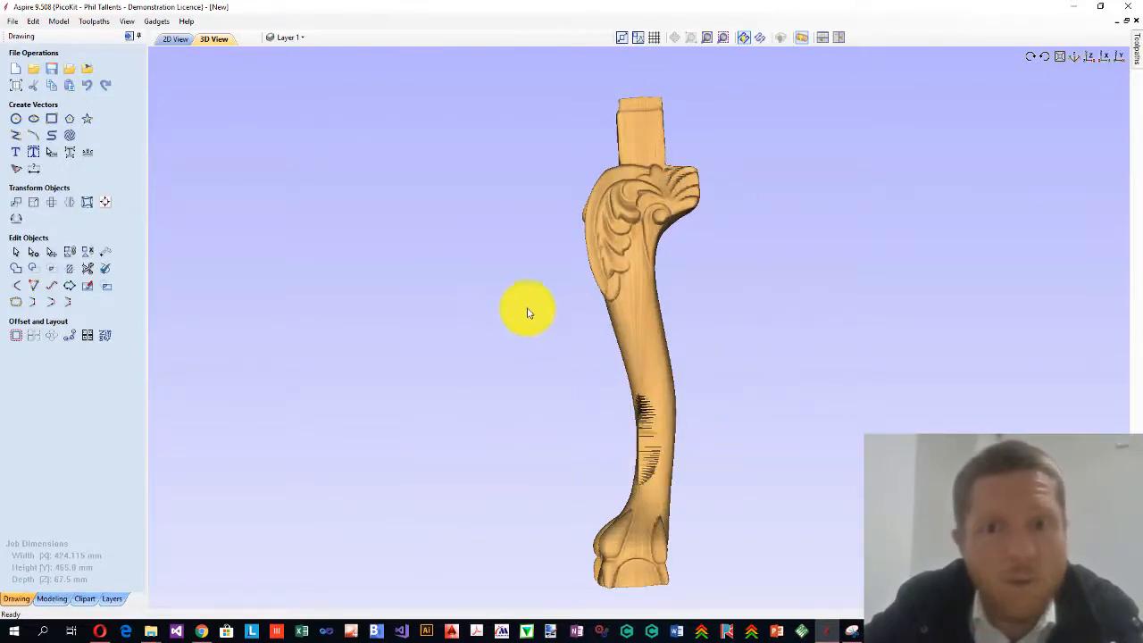
mouse_move(375, 143)
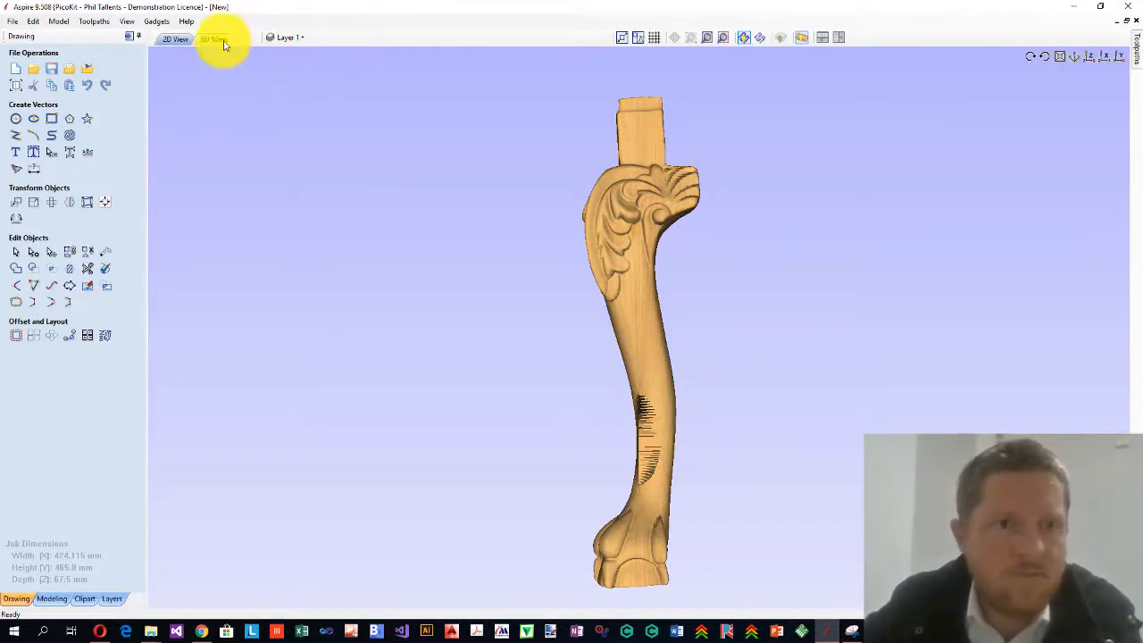
Draw thin rectangles across the top and bottom ends of the unwrapped leg in 2D view.
left_click(175, 39)
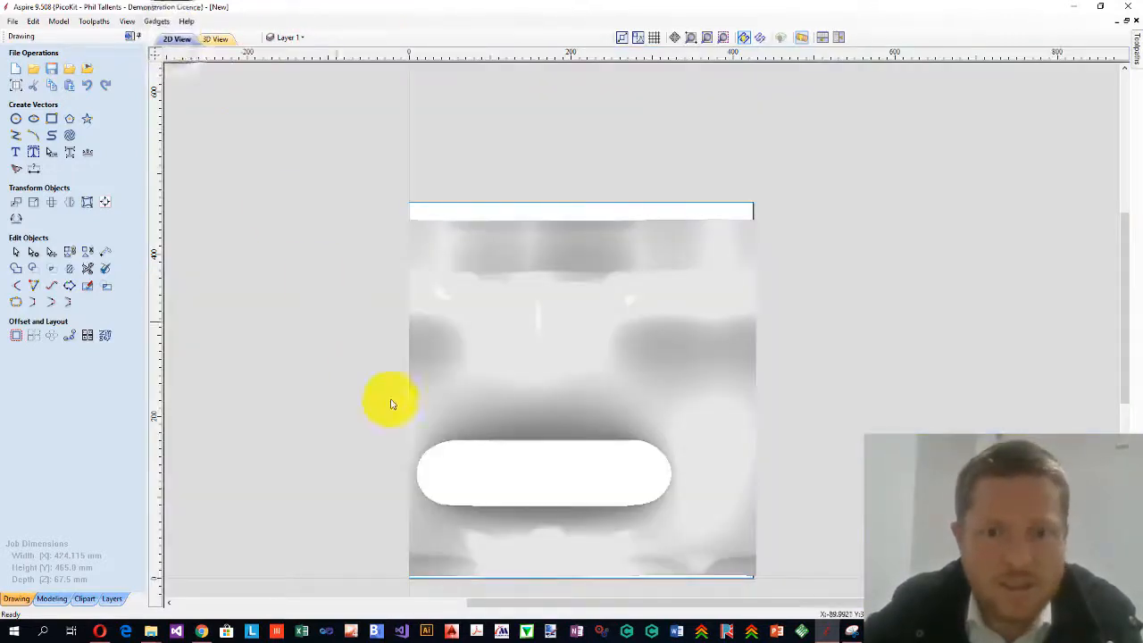
mouse_move(501, 493)
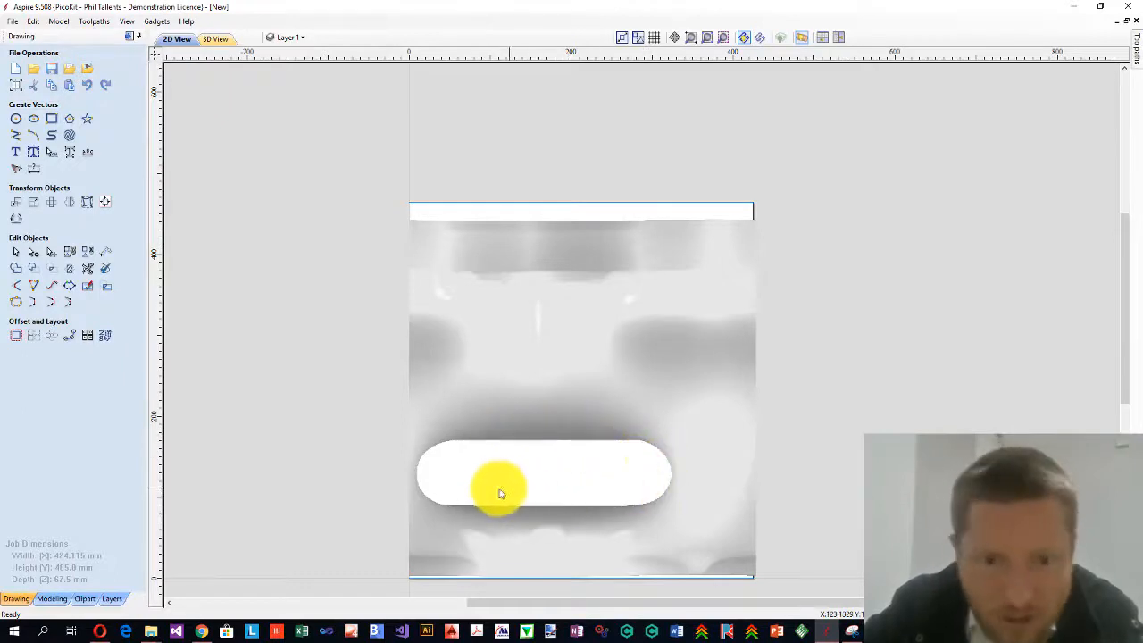
mouse_move(600, 475)
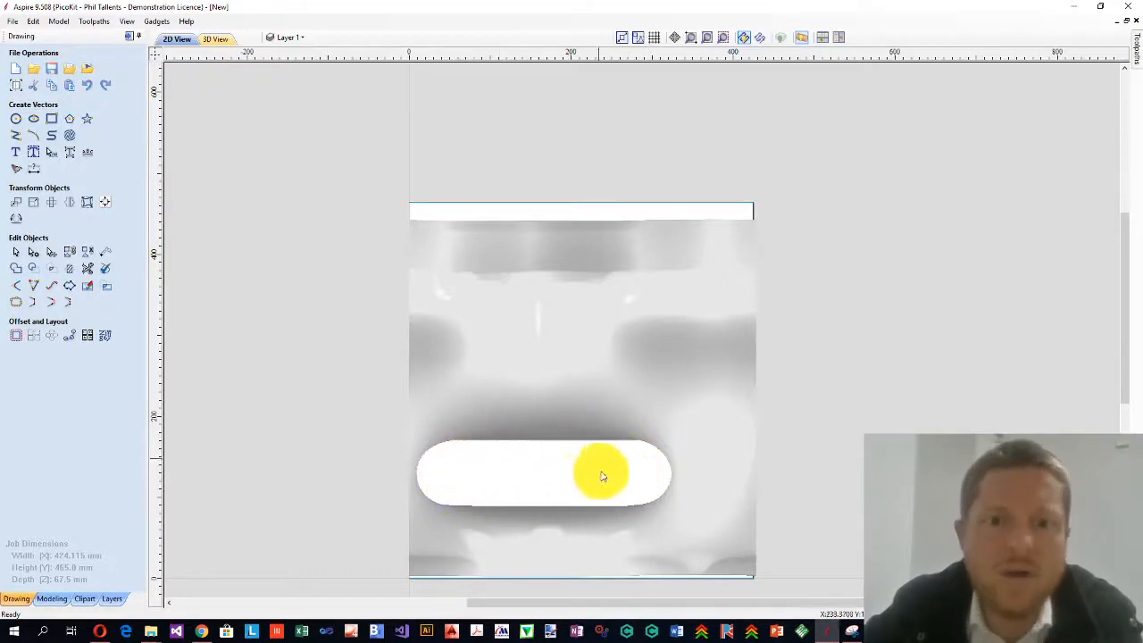
mouse_move(562, 486)
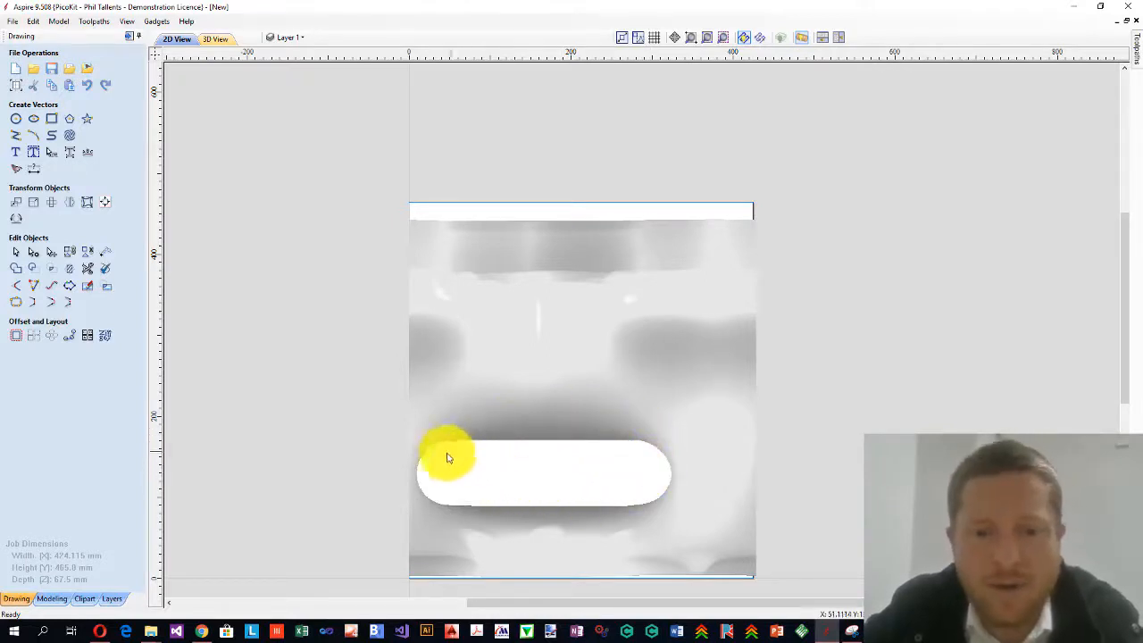
mouse_move(529, 468)
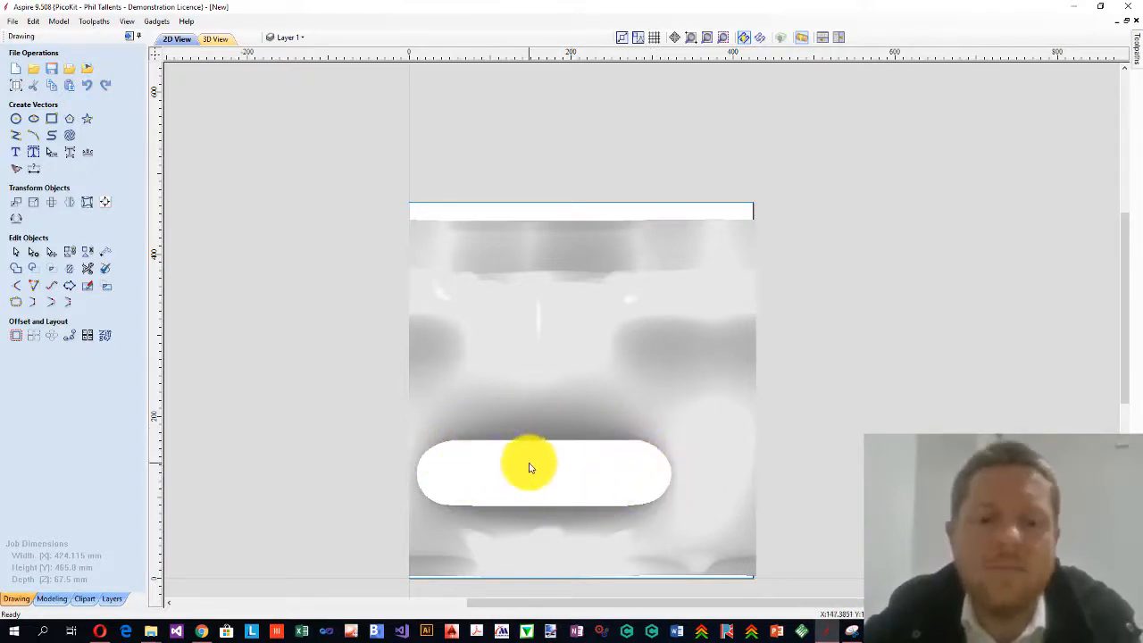
mouse_move(768, 482)
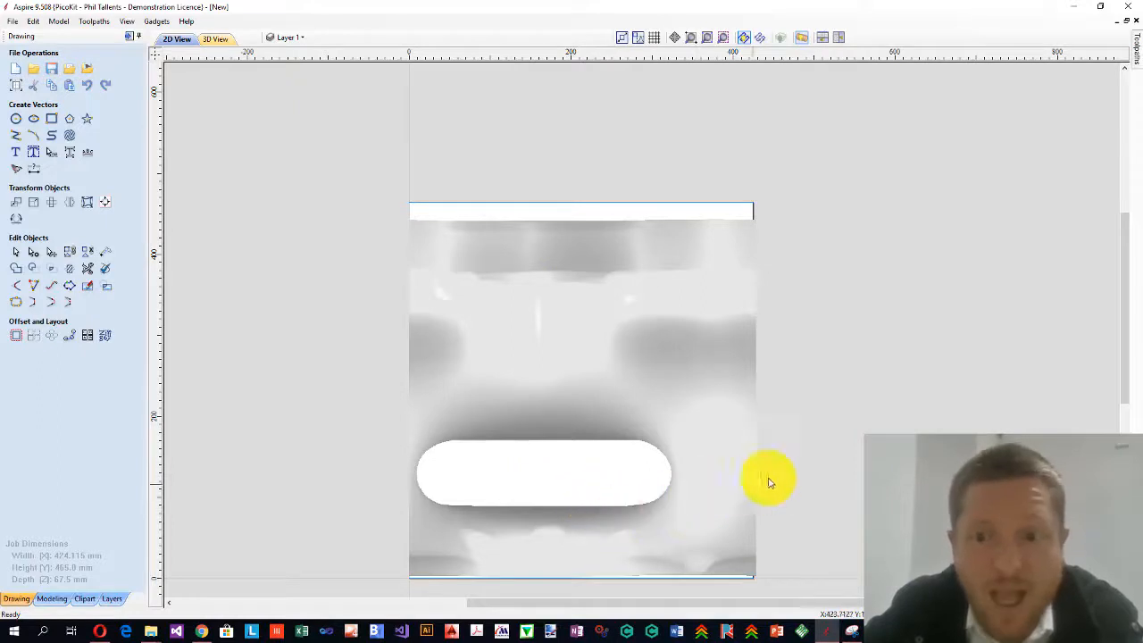
mouse_move(590, 589)
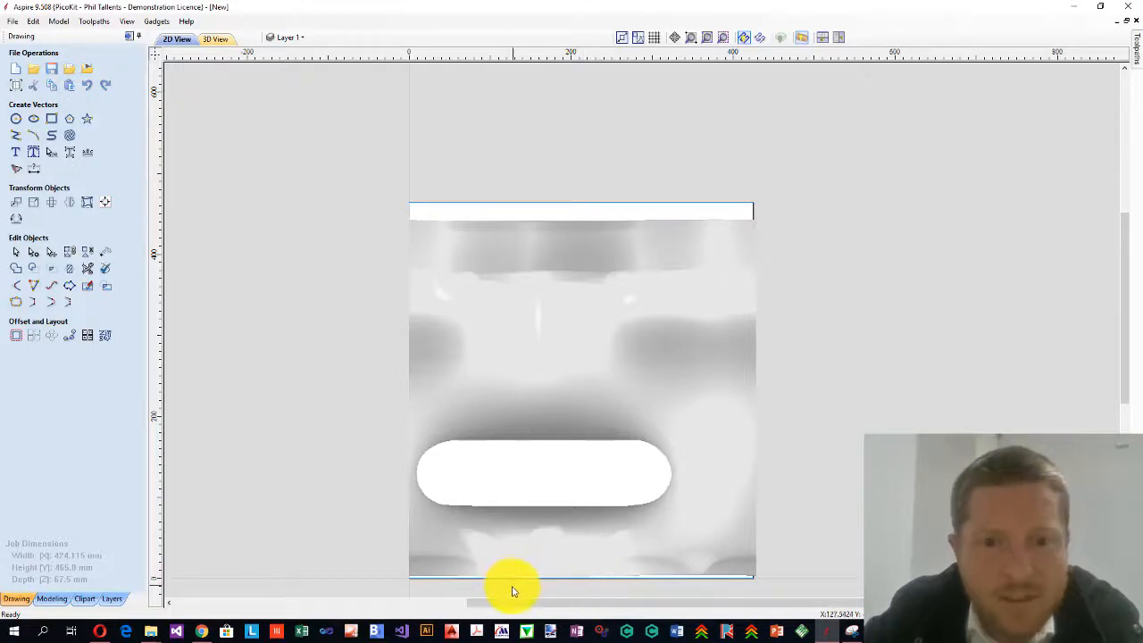
mouse_move(402, 320)
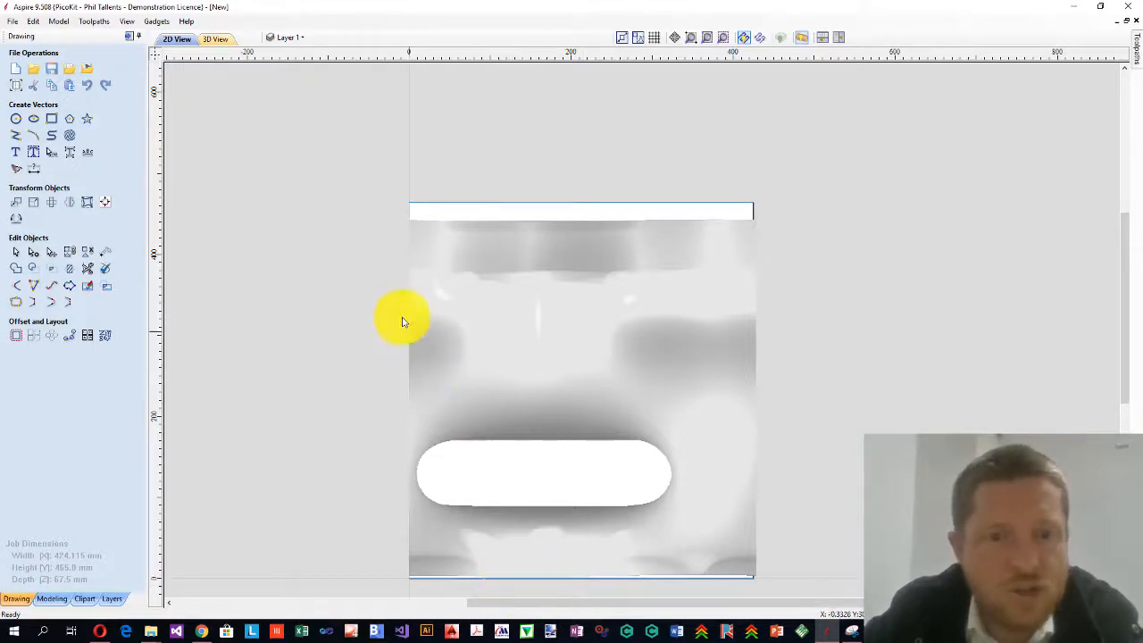
mouse_move(361, 196)
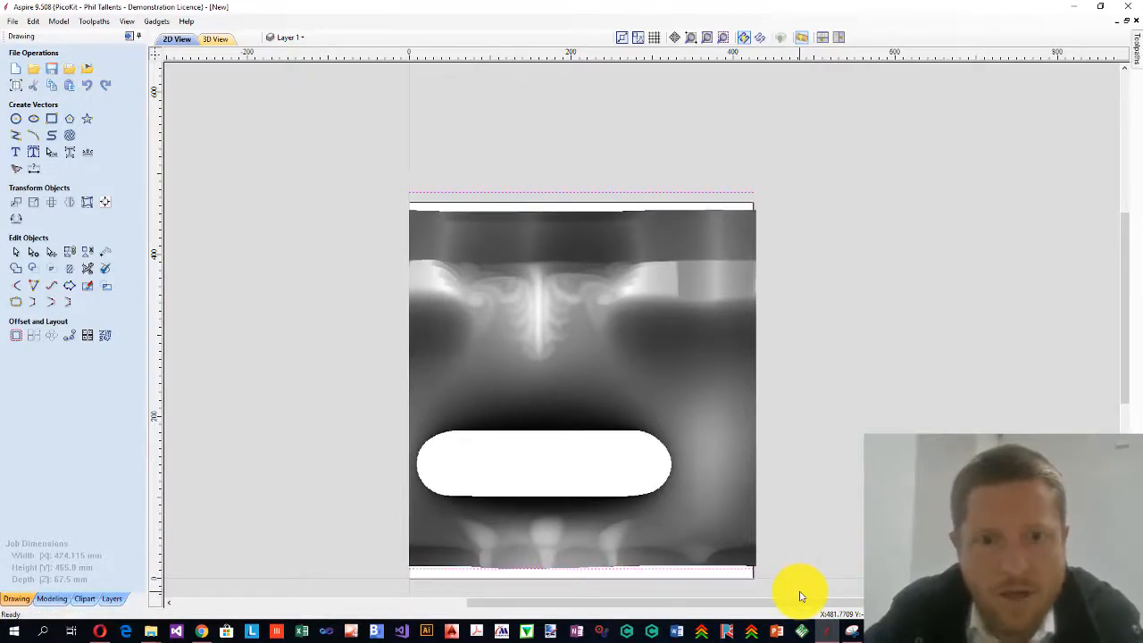
left_click(50, 599)
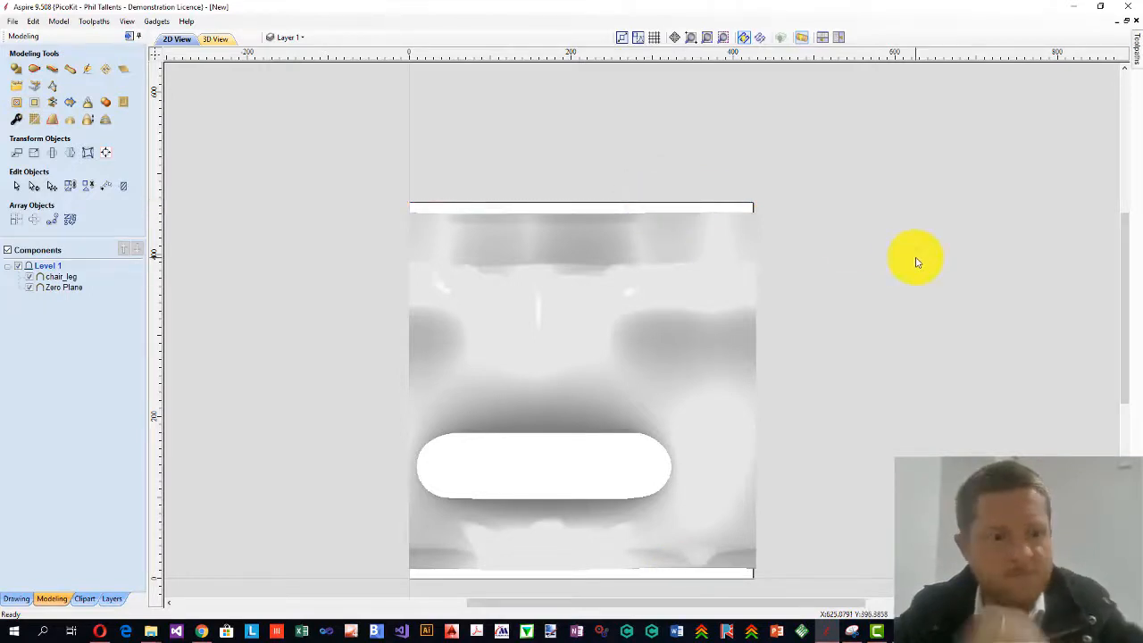
mouse_move(264, 307)
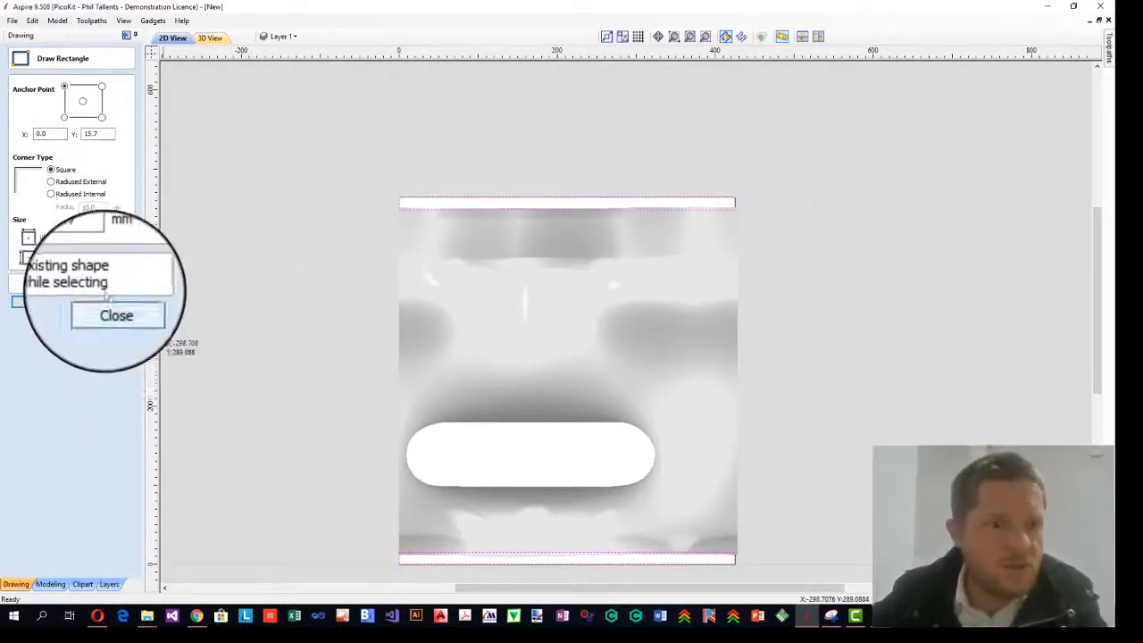
left_click(116, 315)
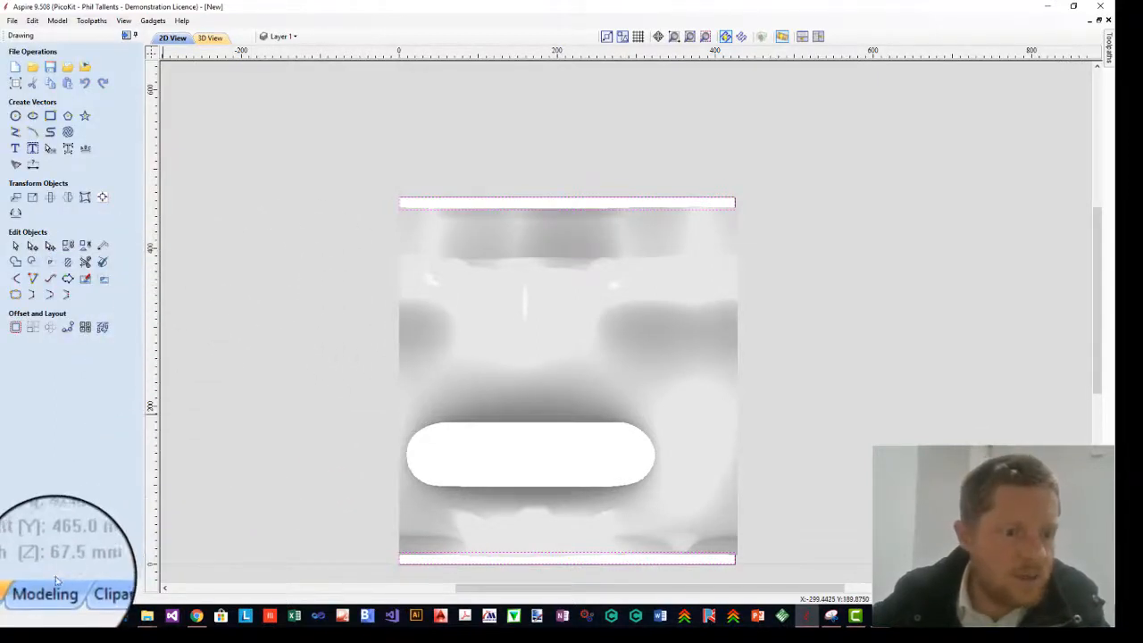
left_click(50, 584)
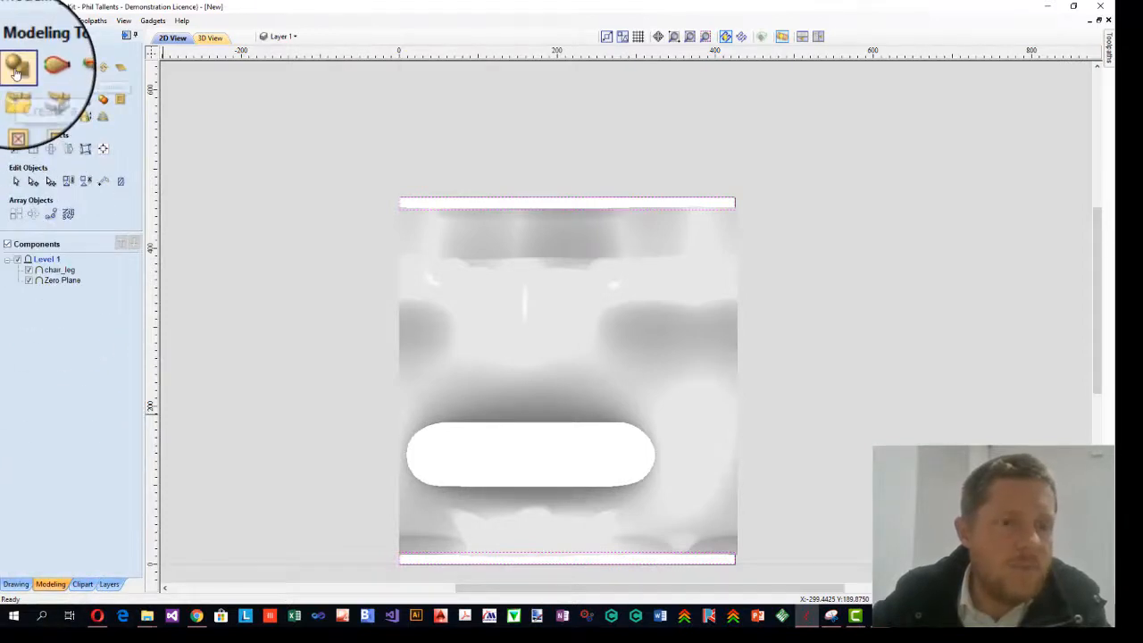
mouse_move(18, 68)
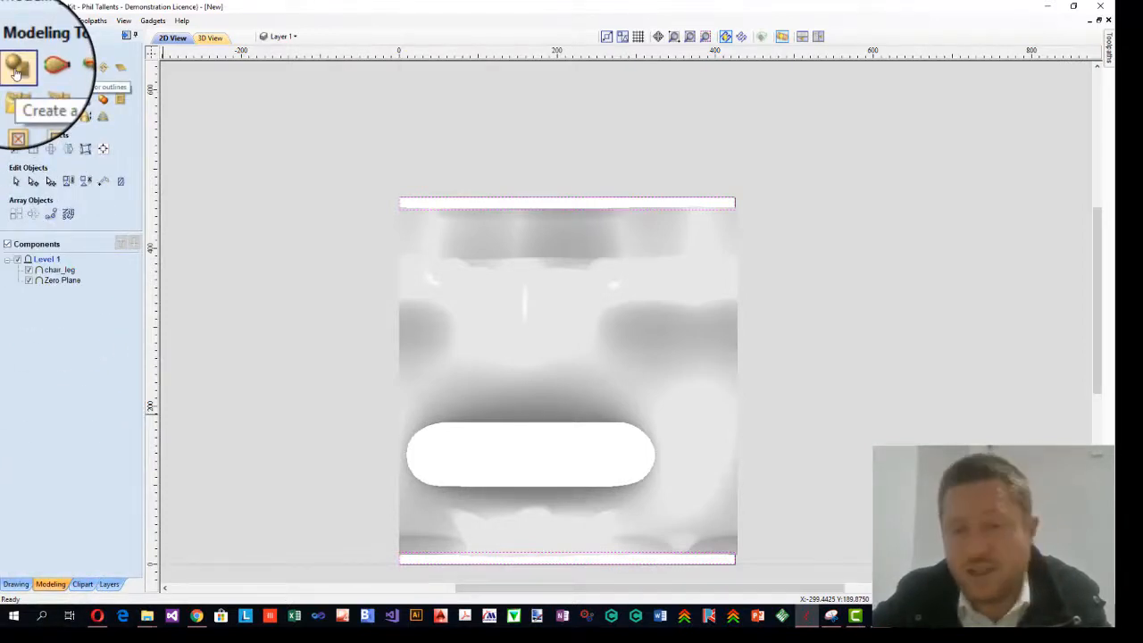
Raise the end rectangles into a new shape, adding Component 1 for the stalks.
left_click(18, 68)
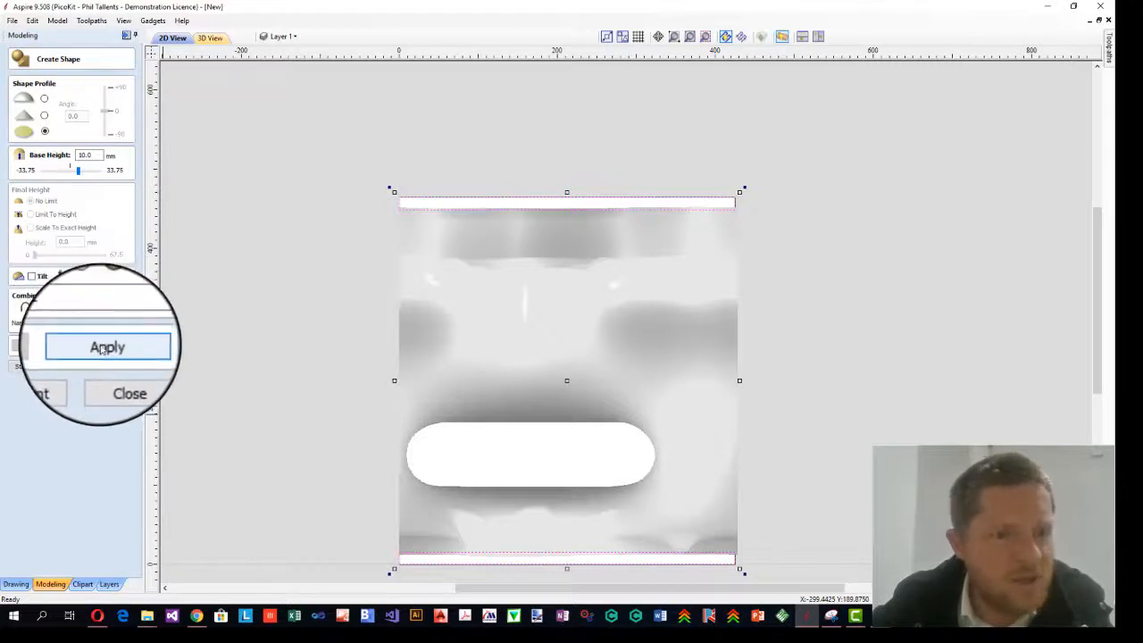
left_click(107, 346)
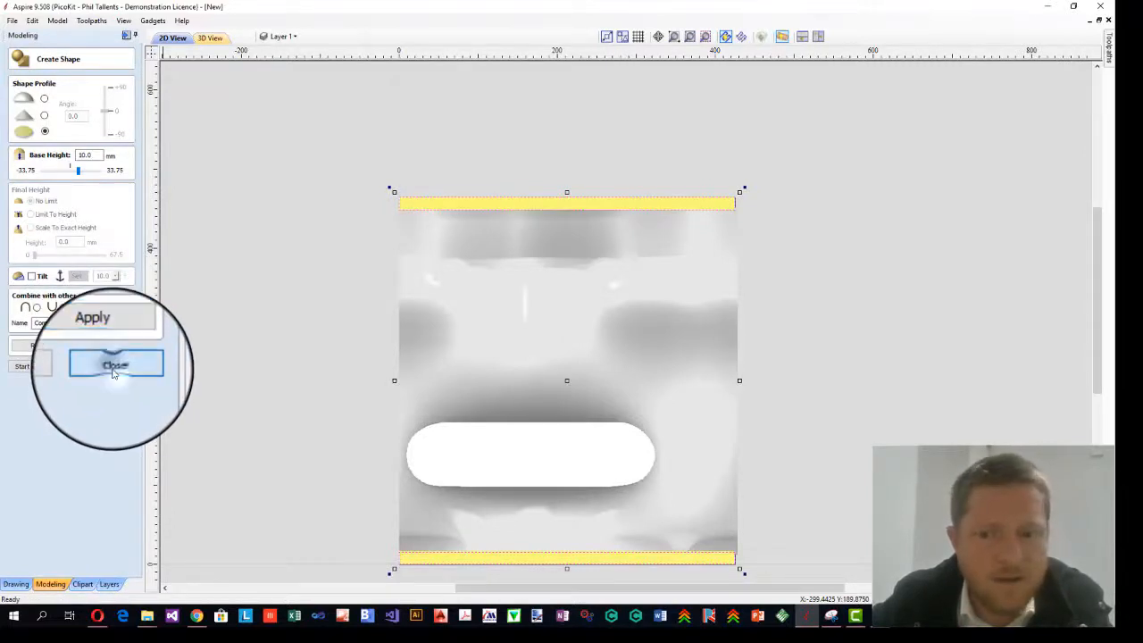
left_click(114, 364)
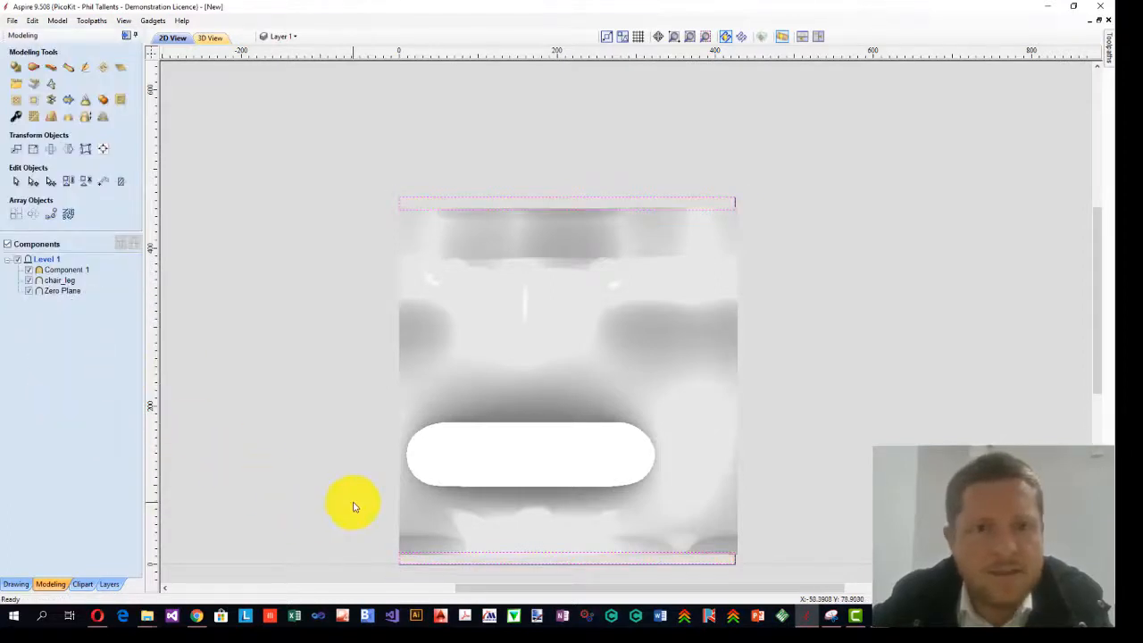
mouse_move(318, 93)
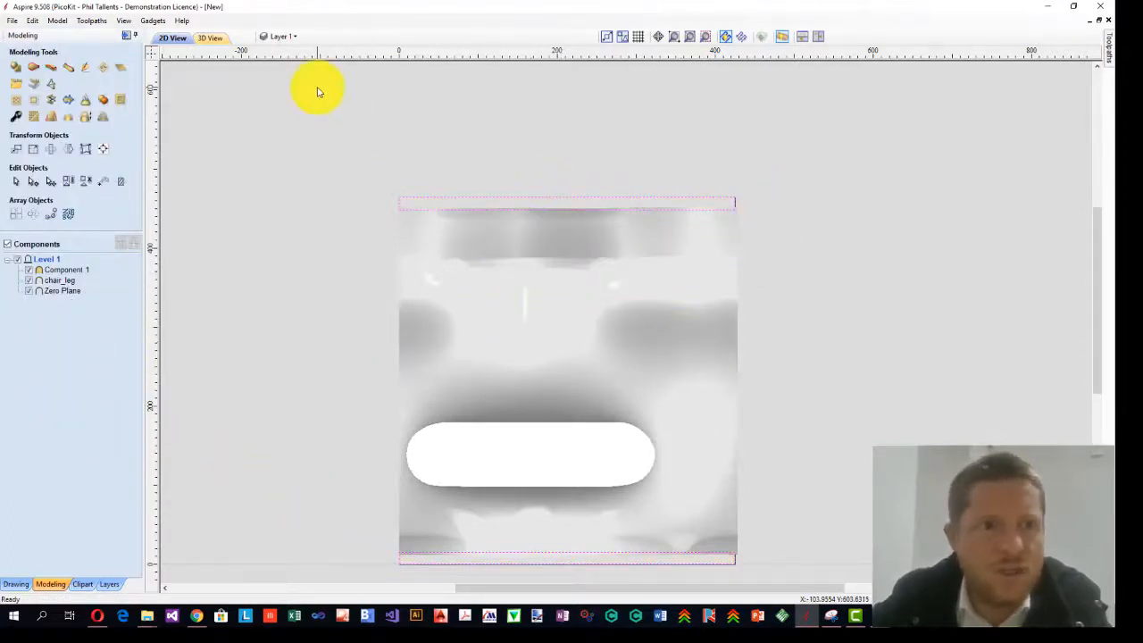
left_click(209, 37)
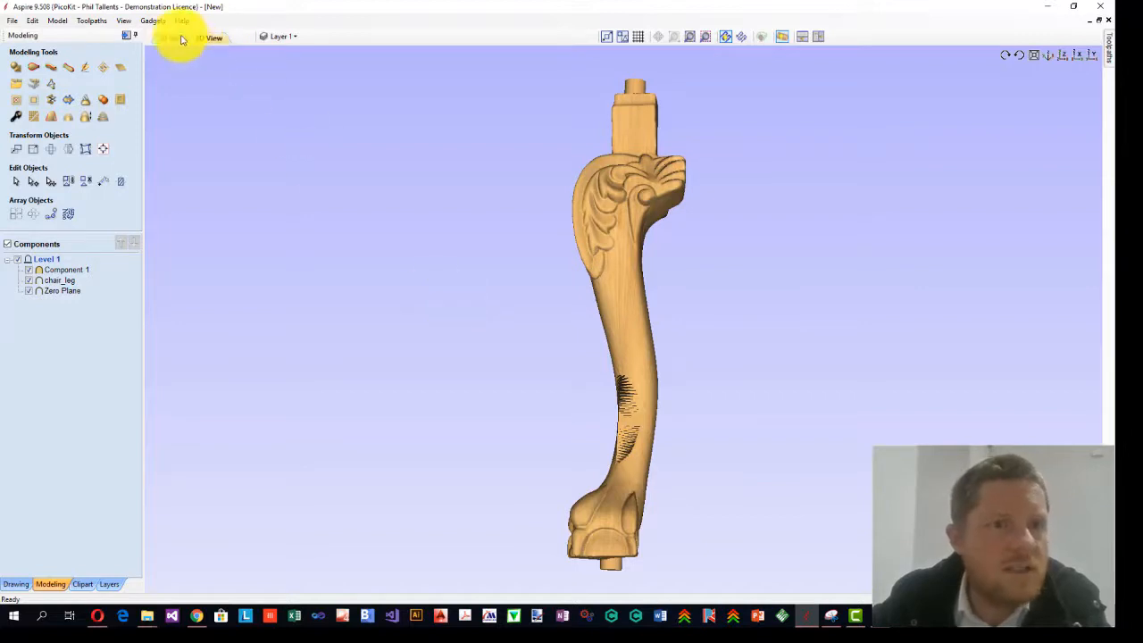
left_click(172, 39)
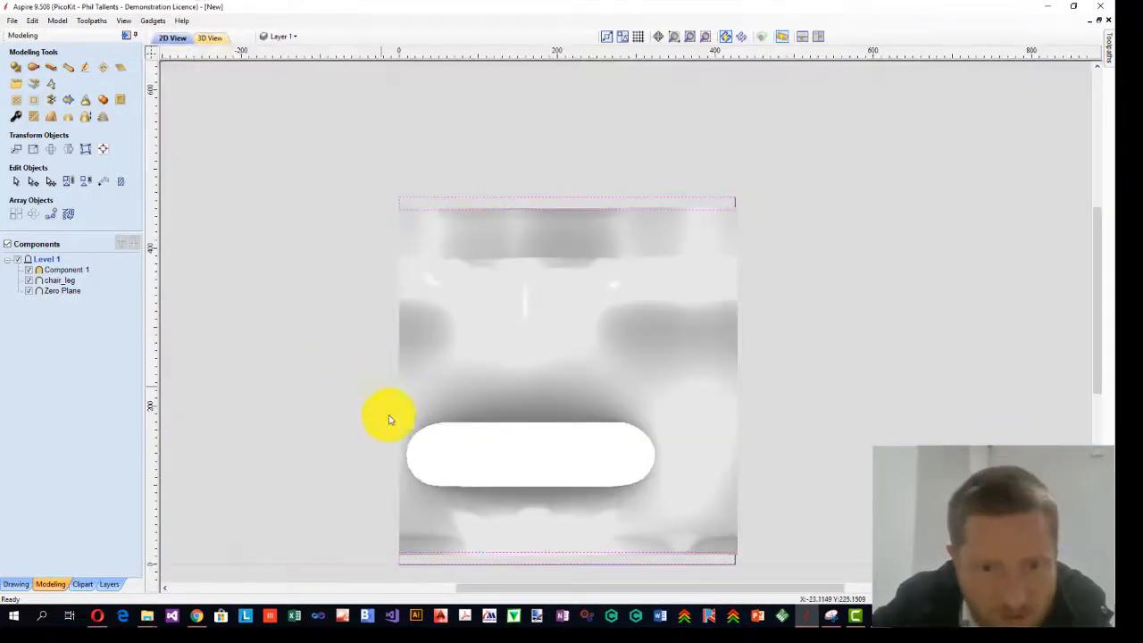
left_click(14, 584)
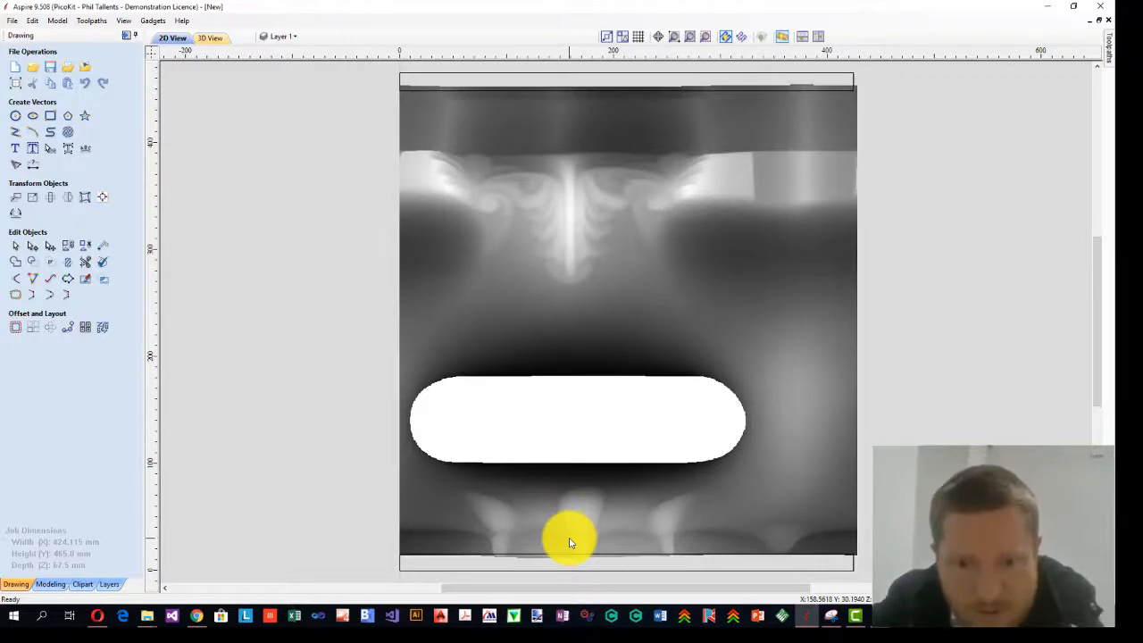
mouse_move(624, 540)
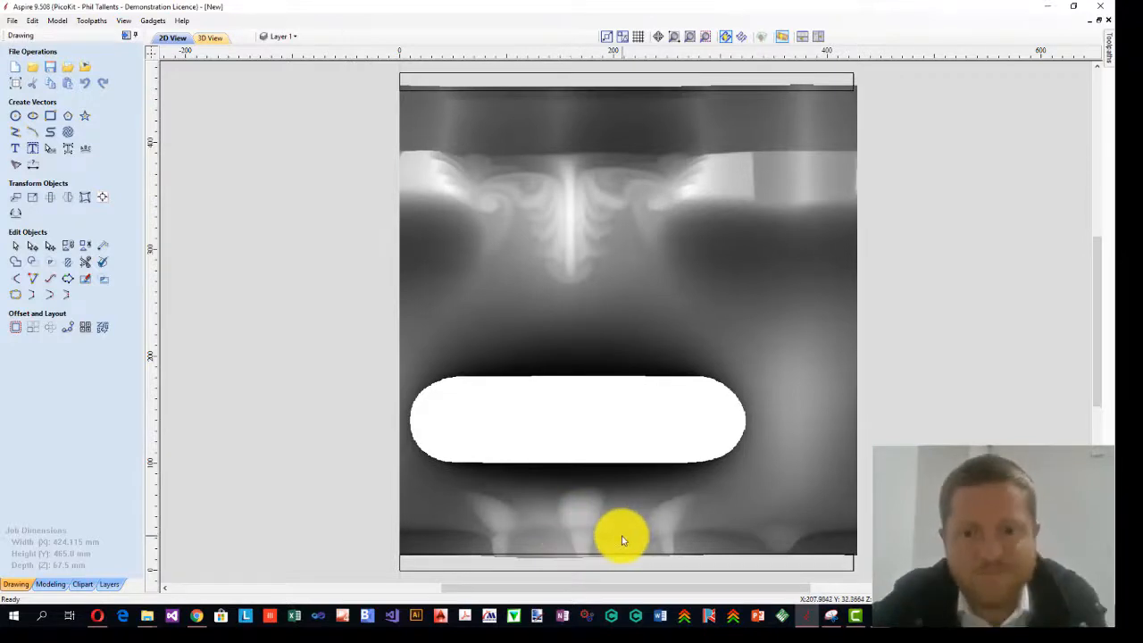
mouse_move(607, 568)
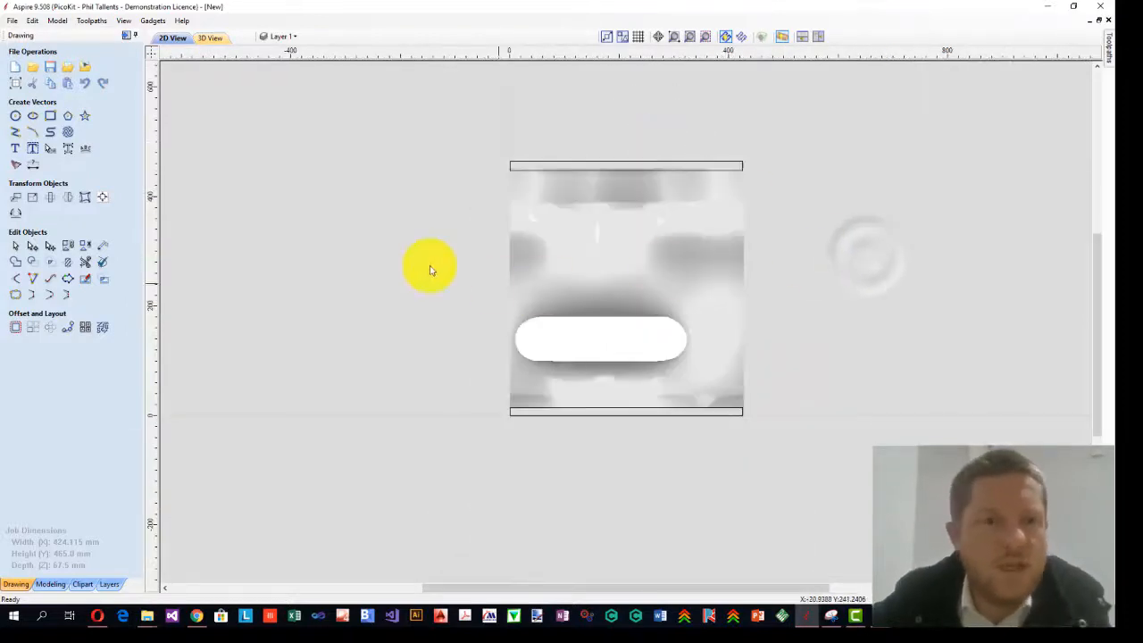
mouse_move(396, 259)
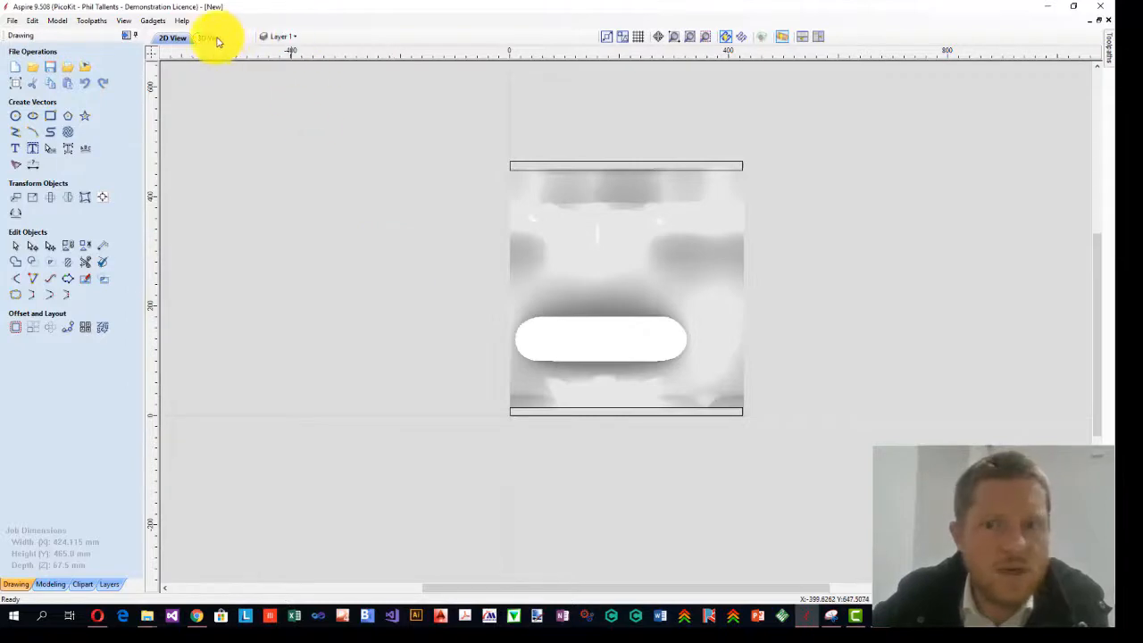
View the finished chair leg with squared stalks in the shaded 3D preview.
left_click(207, 37)
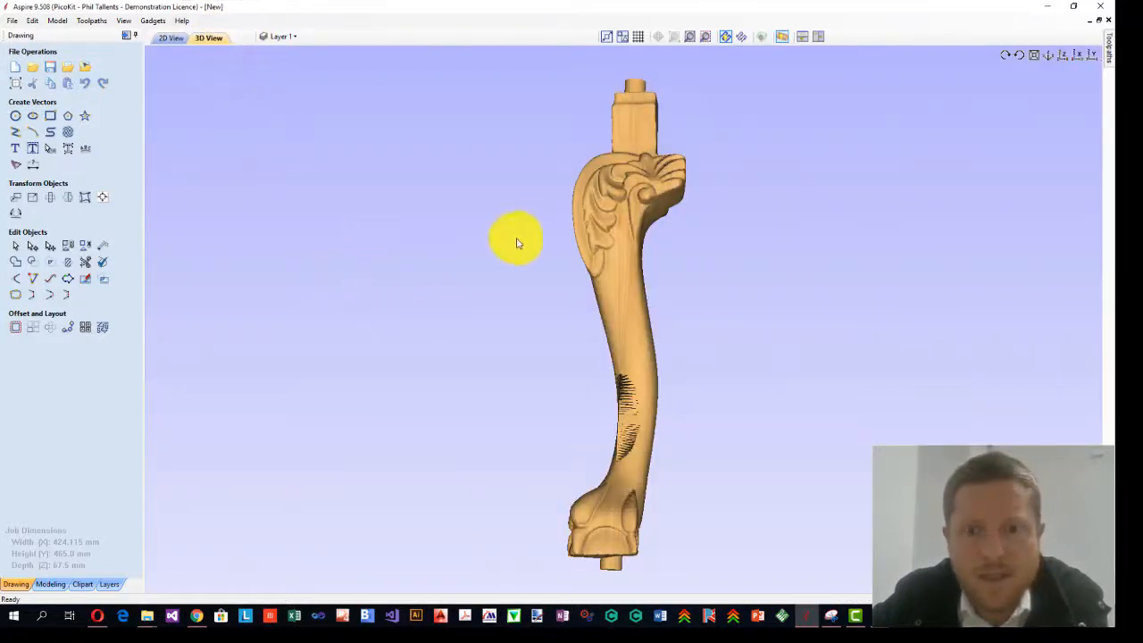
mouse_move(657, 193)
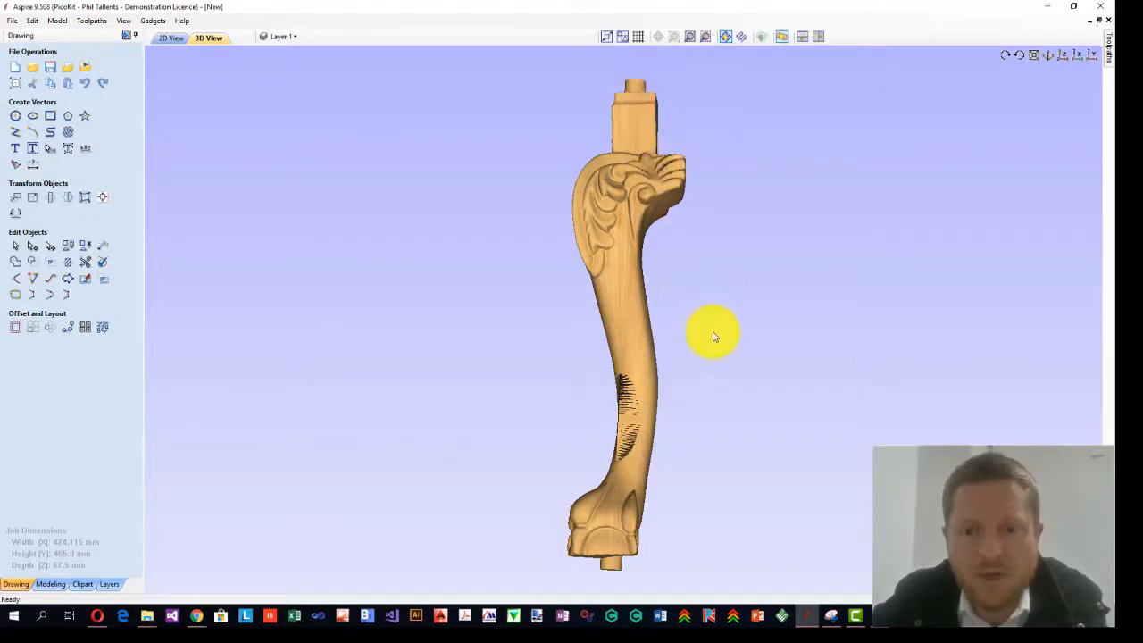
mouse_move(640, 404)
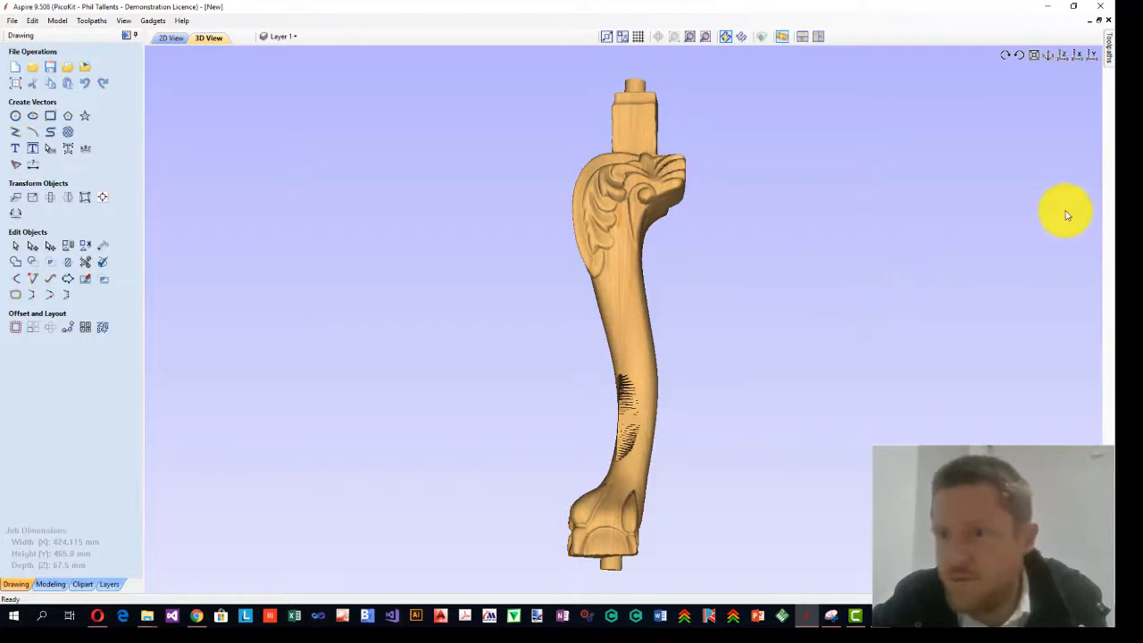
mouse_move(774, 148)
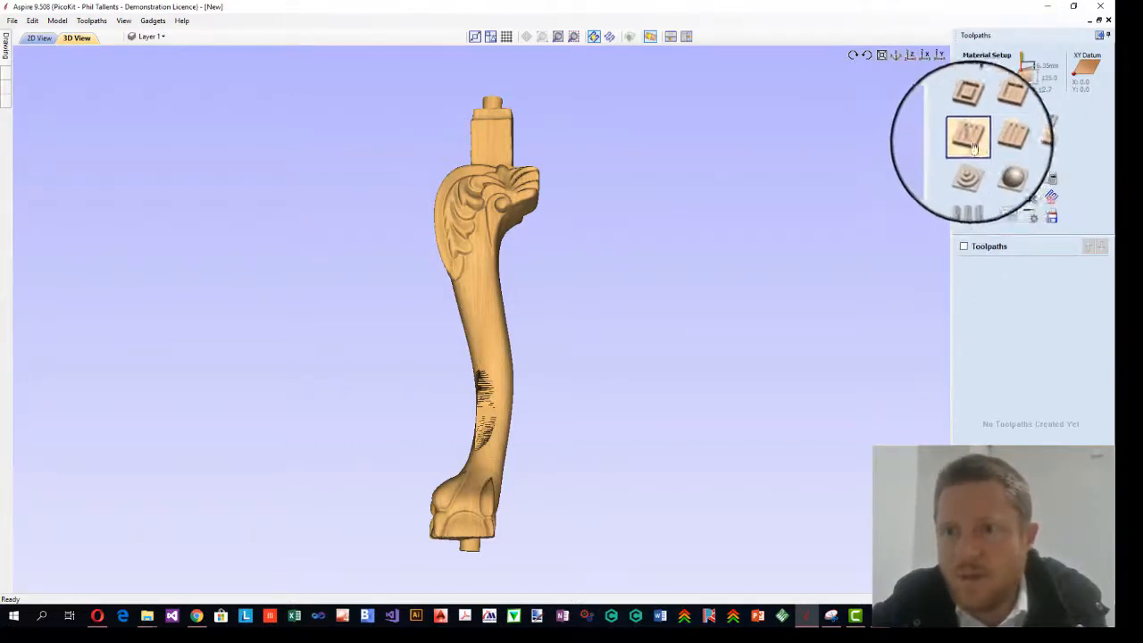
Calculate a 3D Roughing toolpath using the Raster Y strategy around the cylinder.
left_click(969, 136)
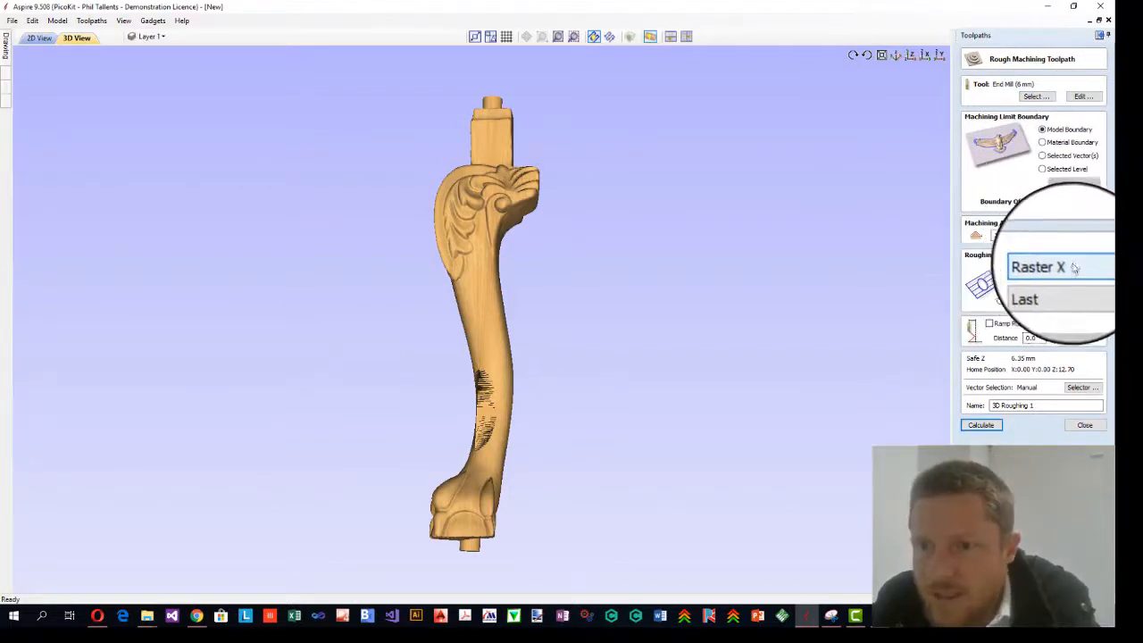
left_click(1038, 267)
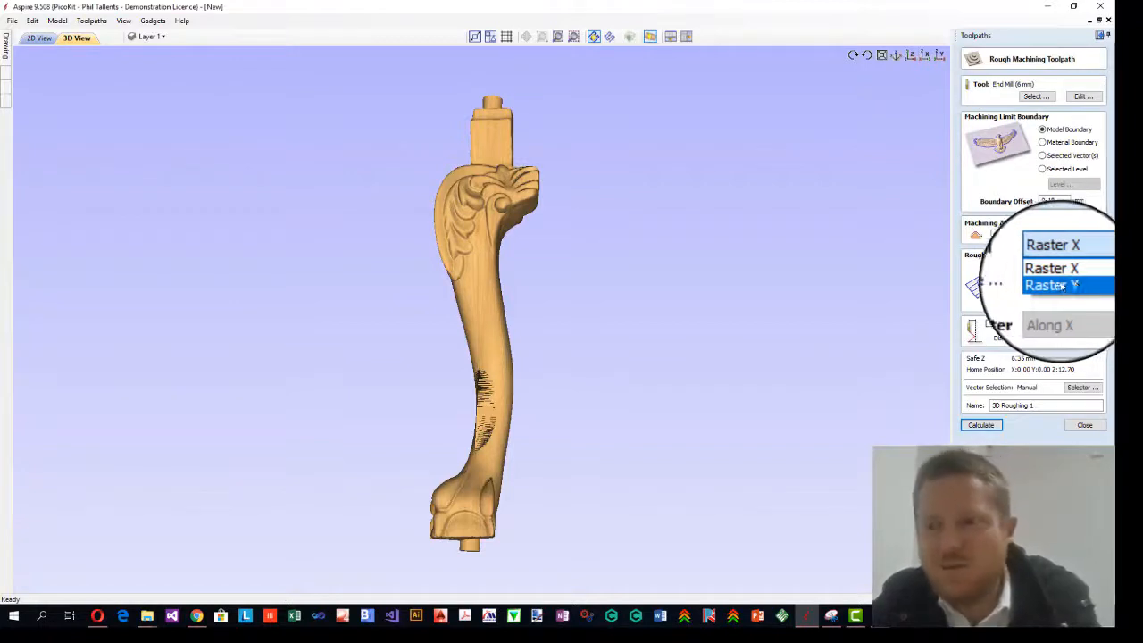
left_click(1052, 268)
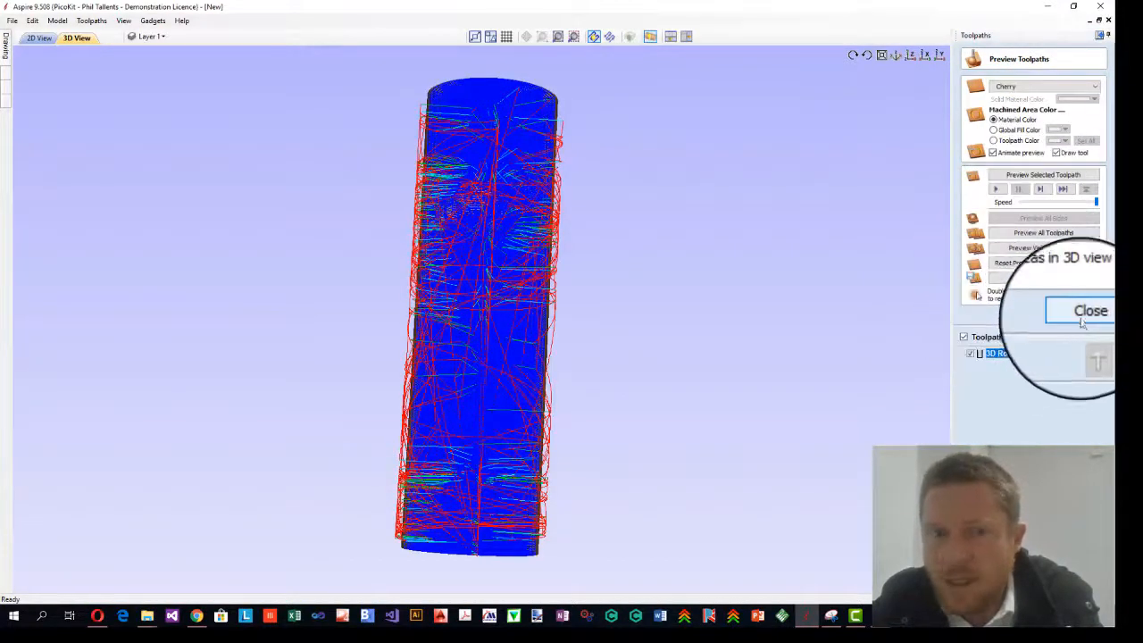
left_click(1089, 311)
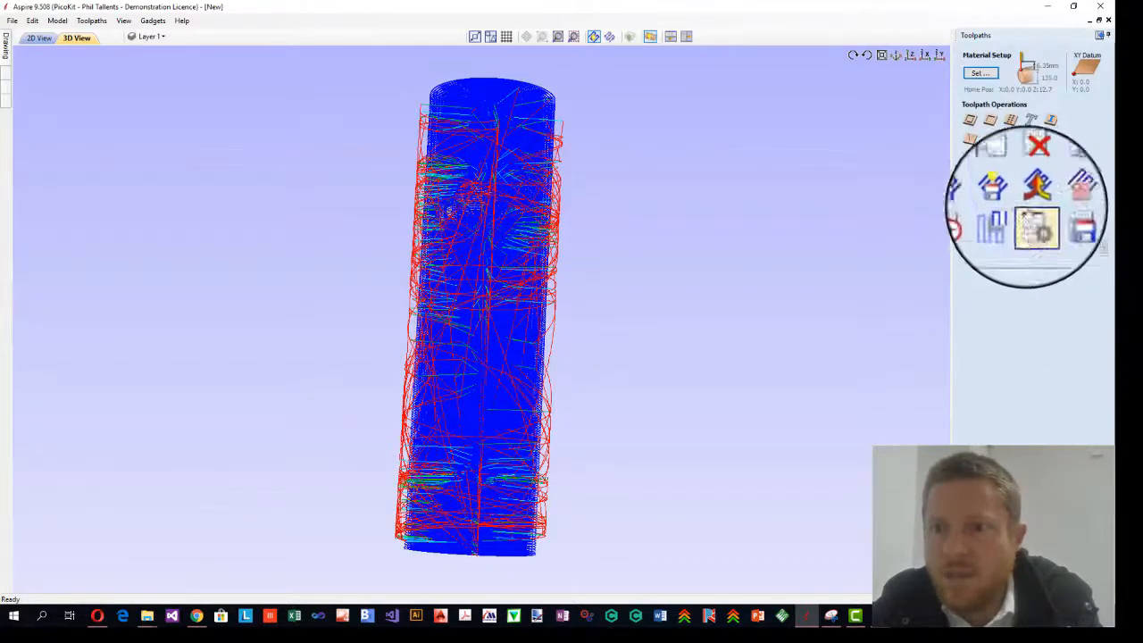
Calculate a raster 3D finishing toolpath, 3D Finish 2, with the ball nose tool.
left_click(1038, 226)
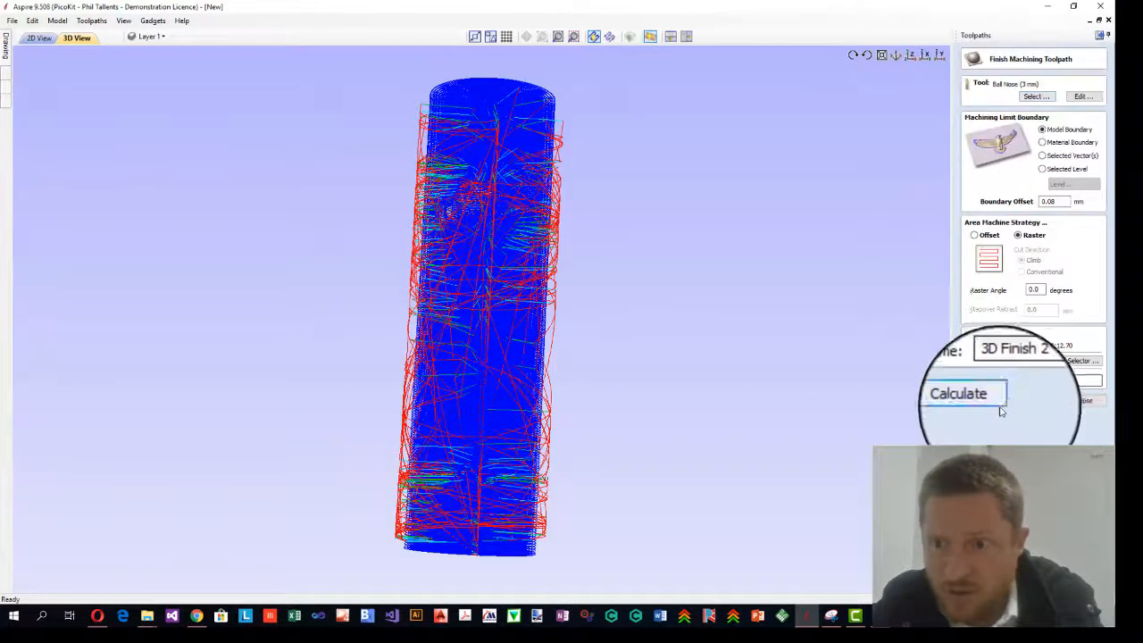
left_click(957, 393)
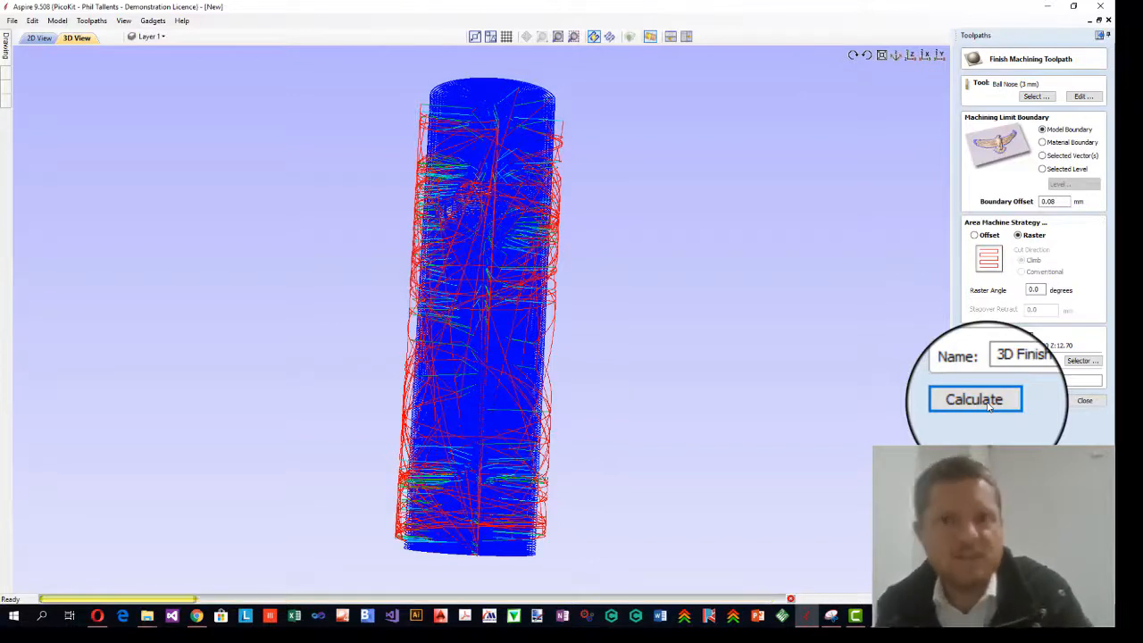
left_click(974, 400)
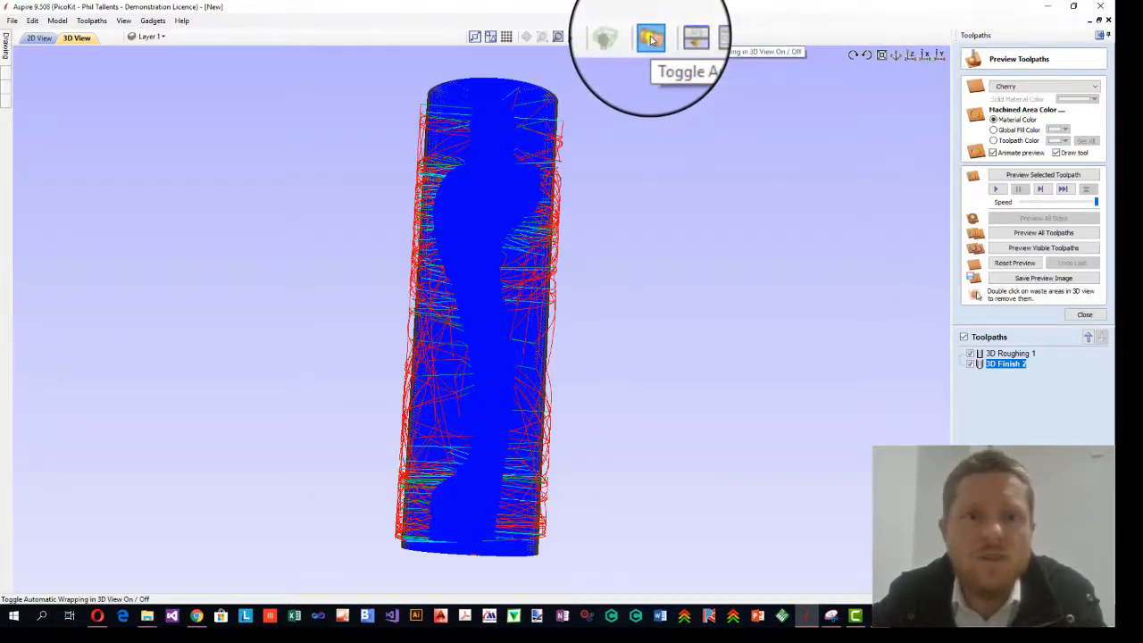
Turn off Auto-Wrapping View so the material shows as a flat wooden block.
left_click(123, 22)
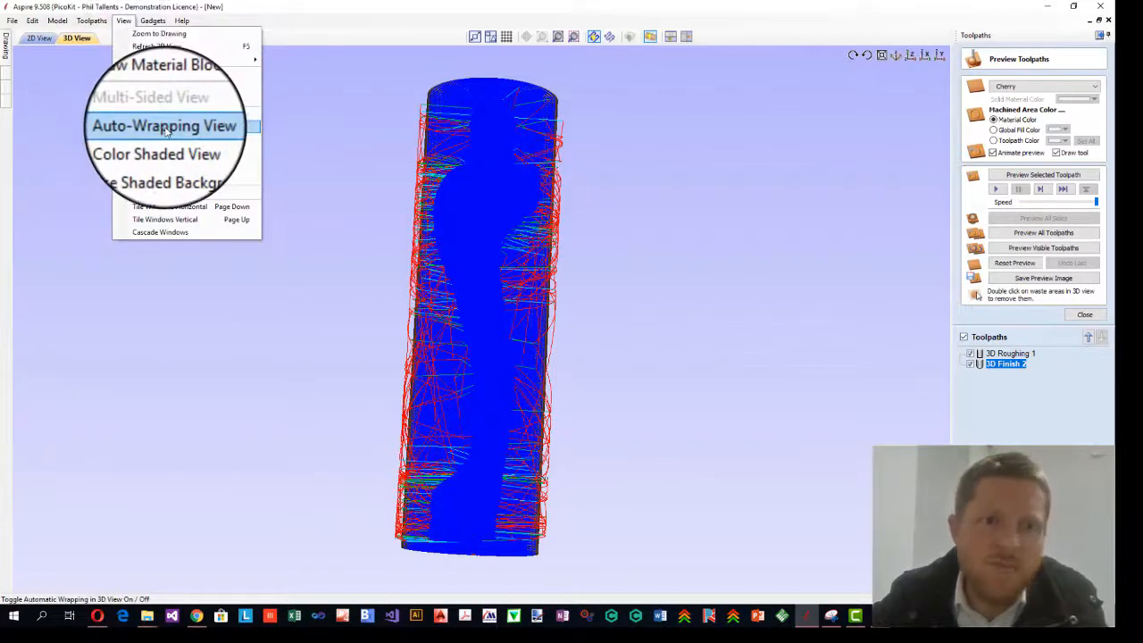
left_click(165, 125)
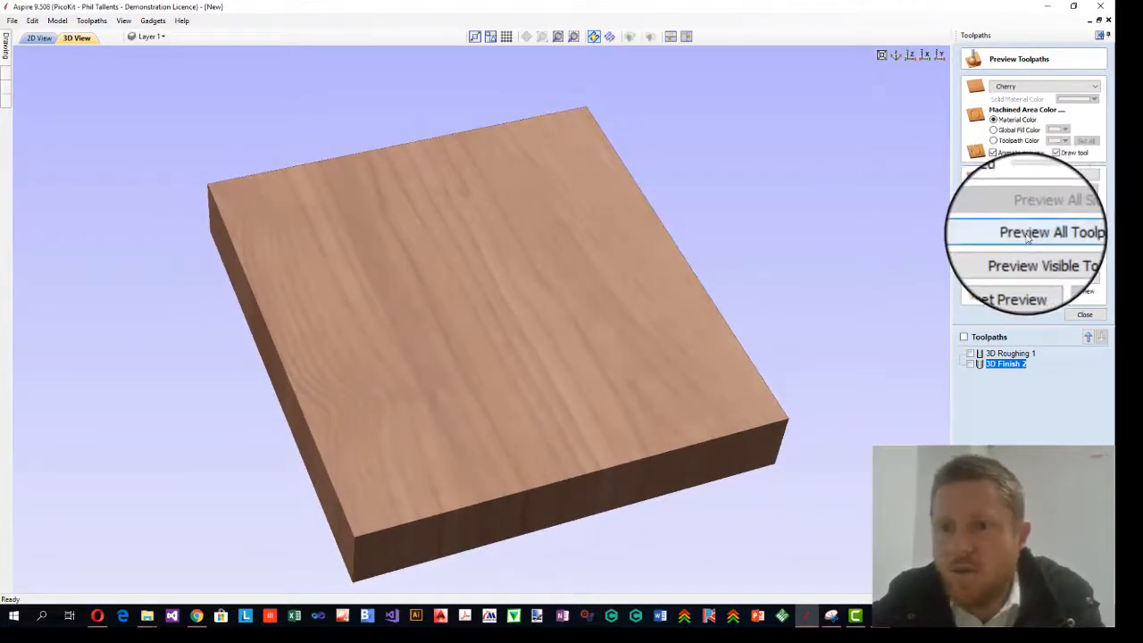
Preview all toolpaths on the flat block and jump to the finished carved result.
left_click(1053, 232)
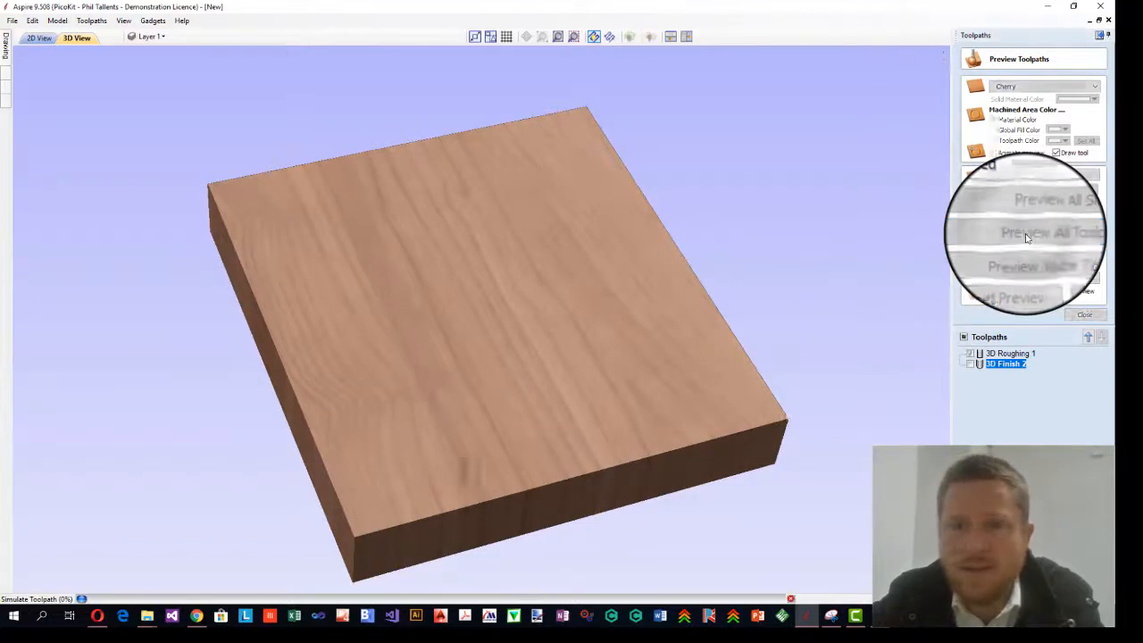
left_click(1043, 232)
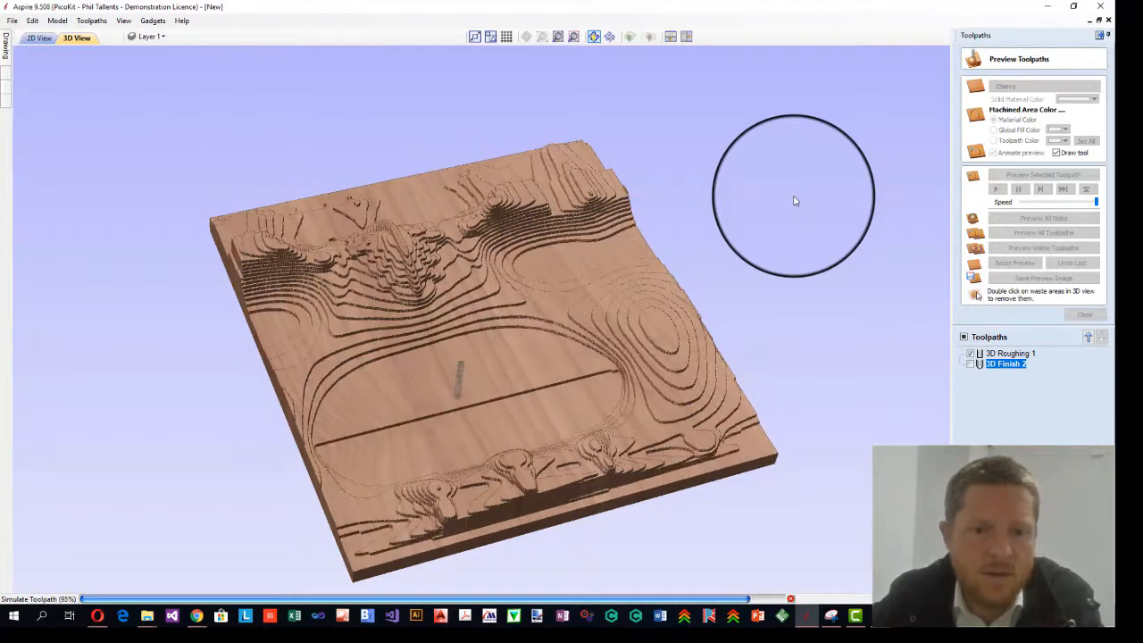
left_click(1043, 232)
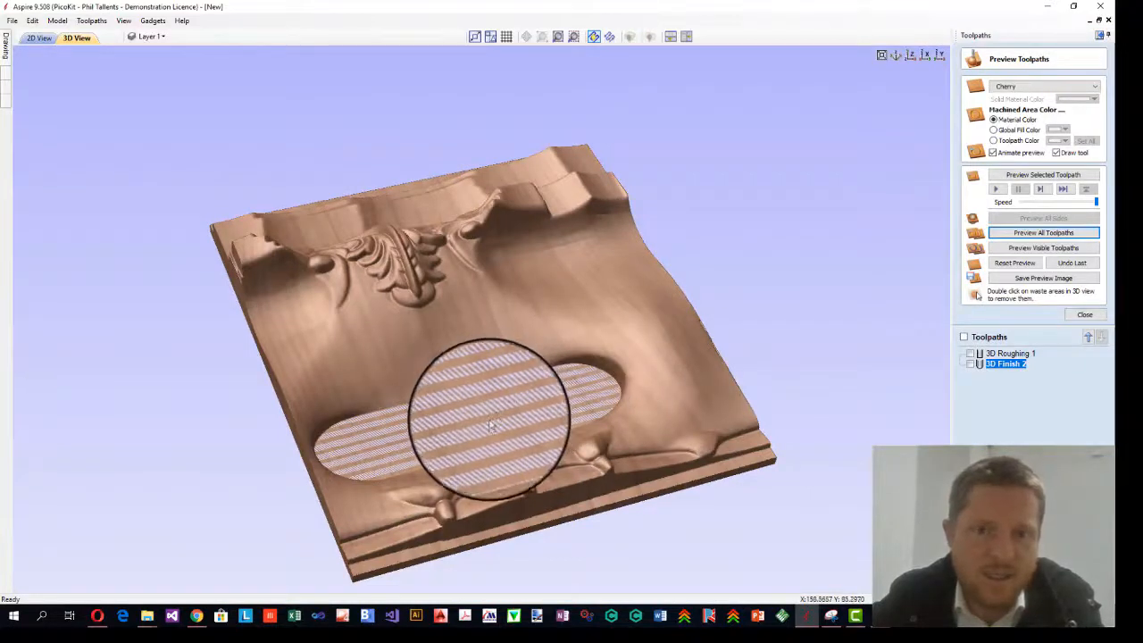
mouse_move(425, 418)
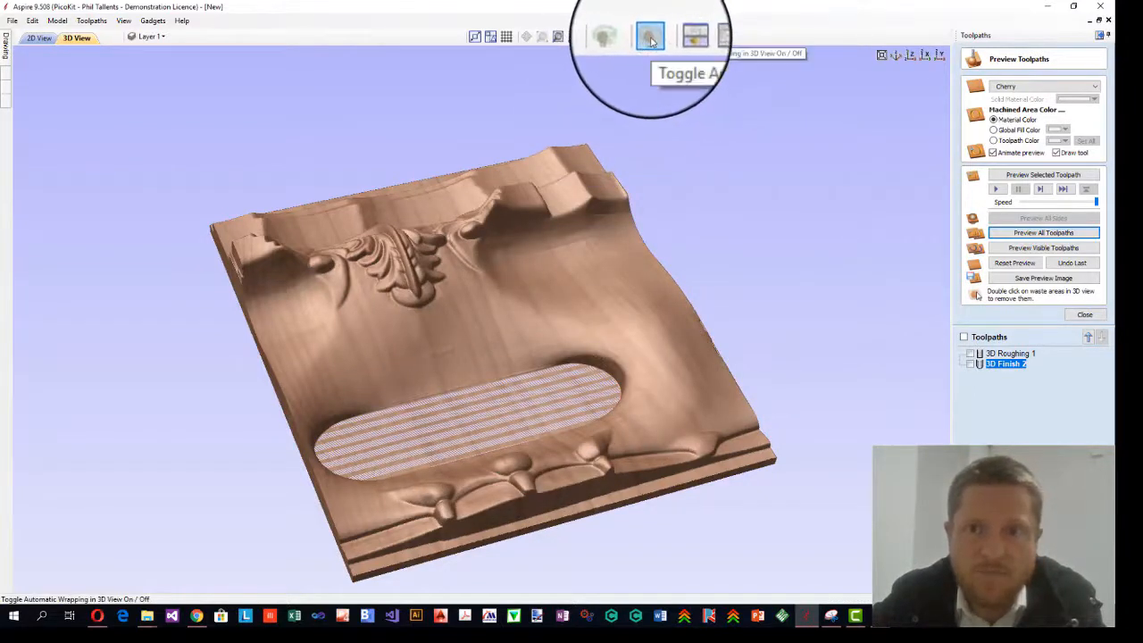
Re-enable automatic wrapping, show the toolpaths in 3D and close the preview panel.
left_click(650, 36)
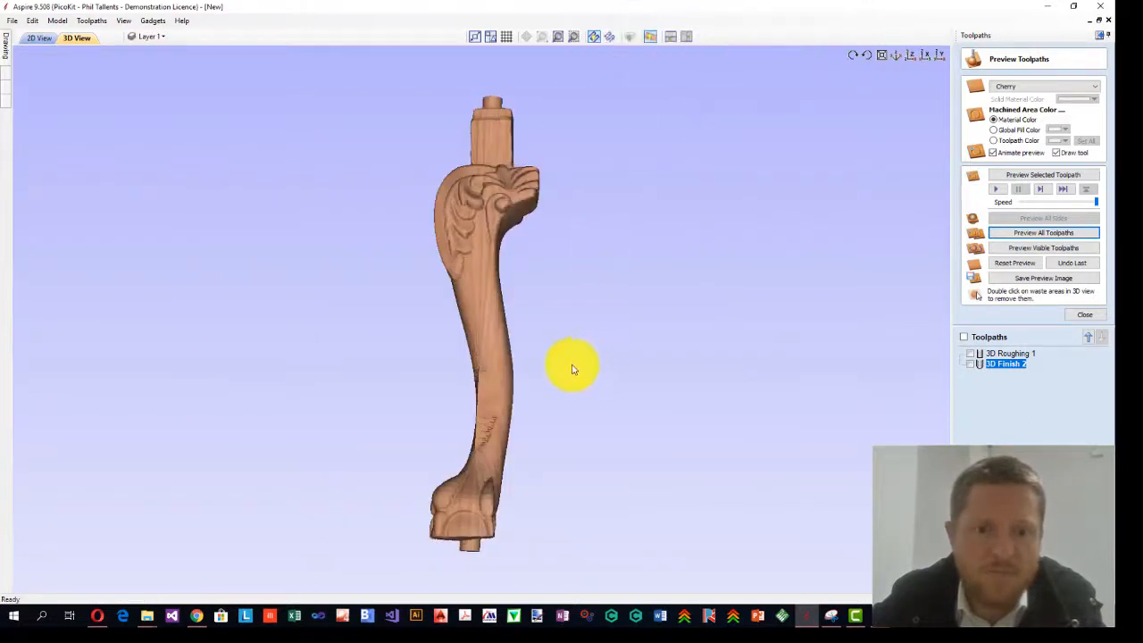
mouse_move(446, 282)
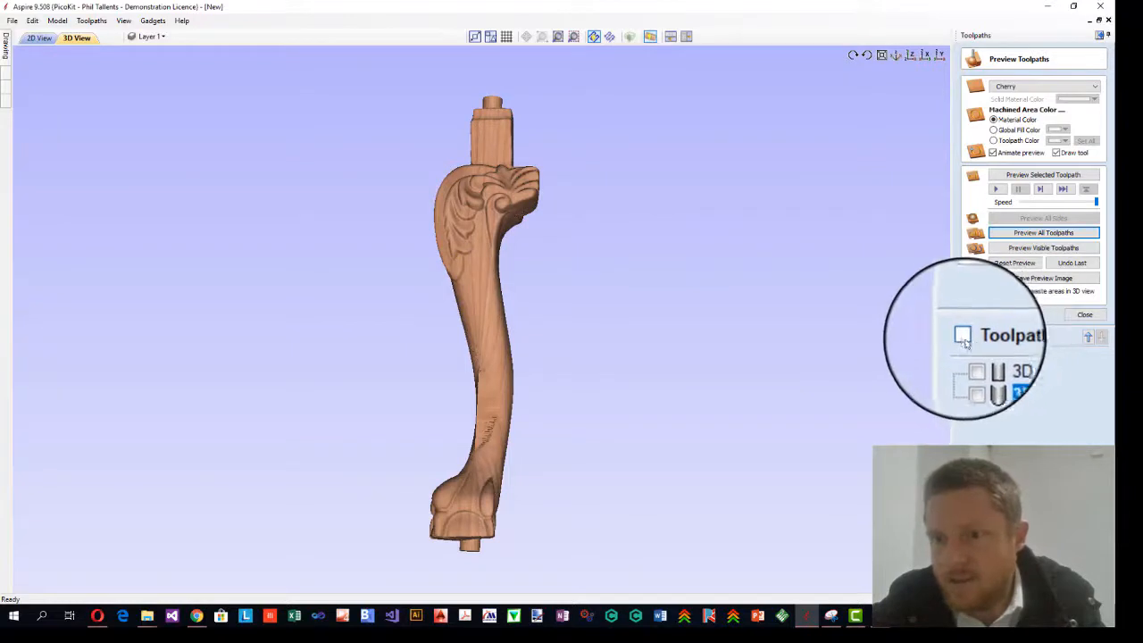
left_click(1044, 232)
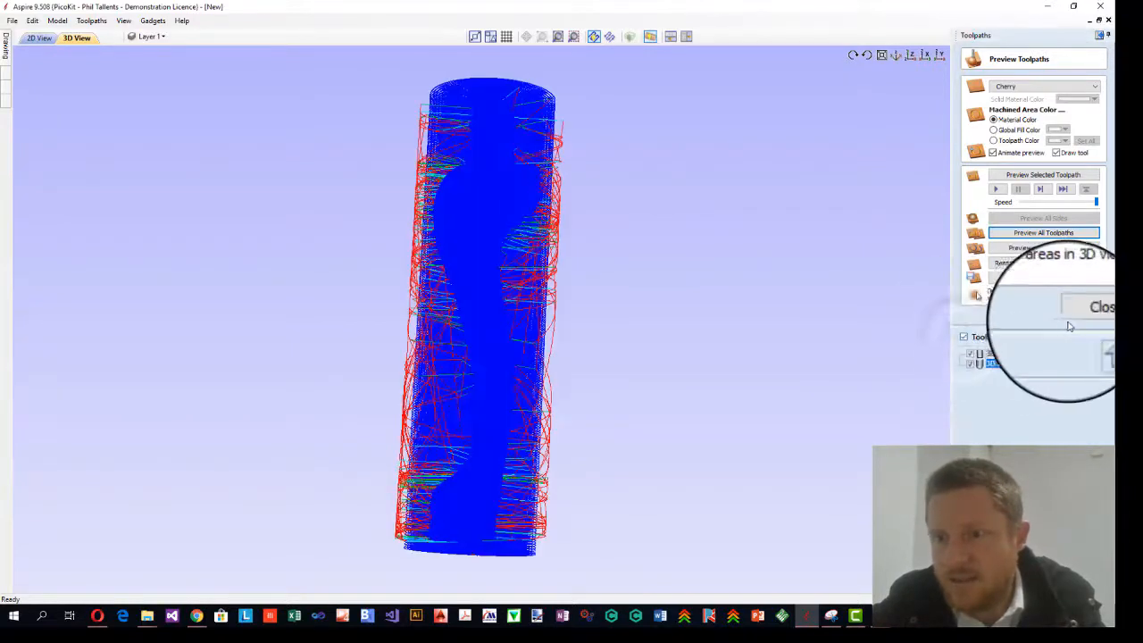
left_click(1104, 307)
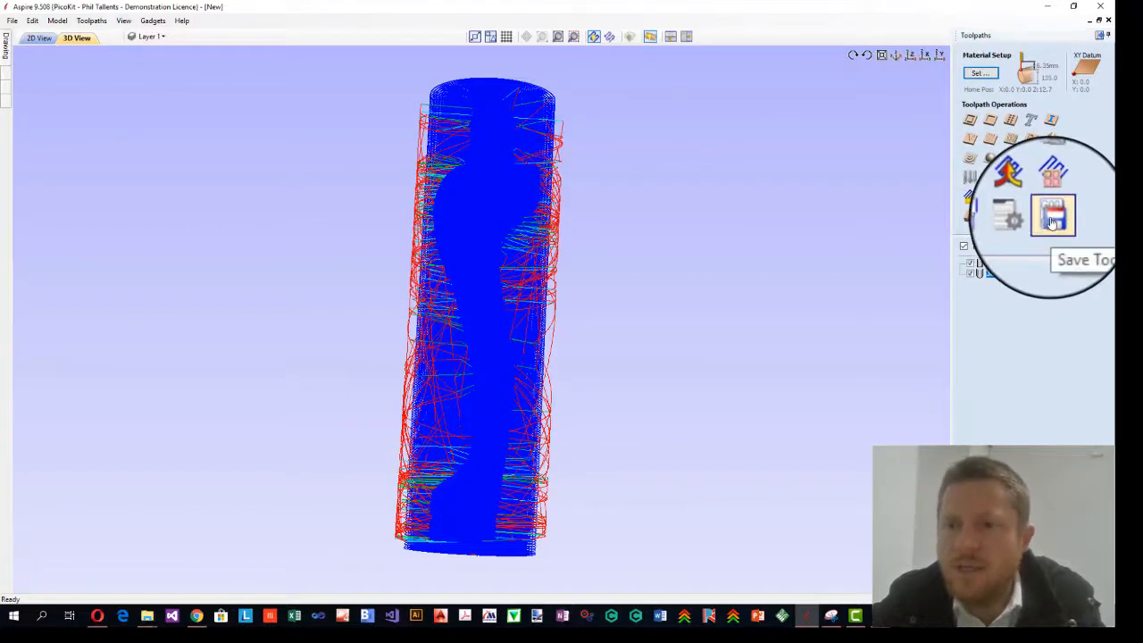
Save both visible toolpaths into one NC file named CabrioletLeg_003.nc.
left_click(1052, 214)
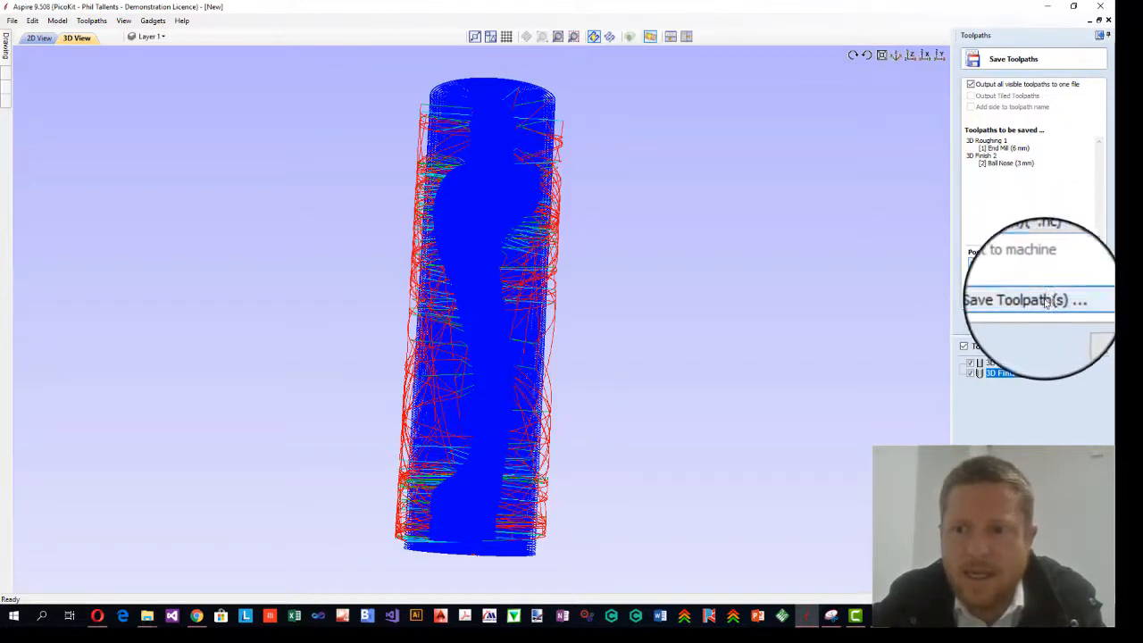
left_click(1025, 300)
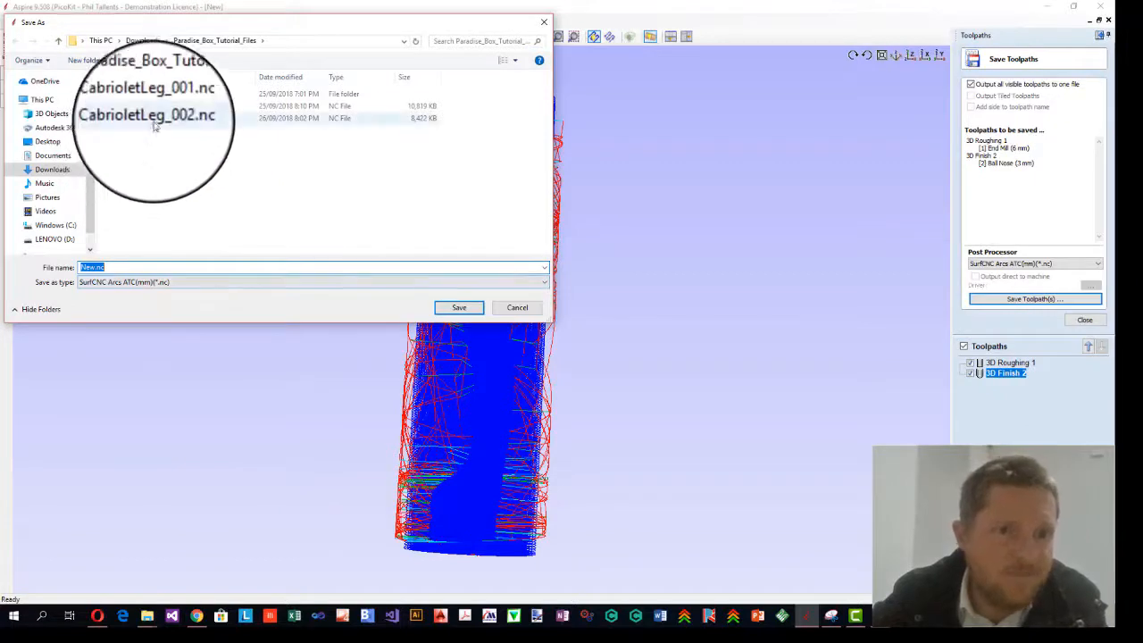
left_click(150, 118)
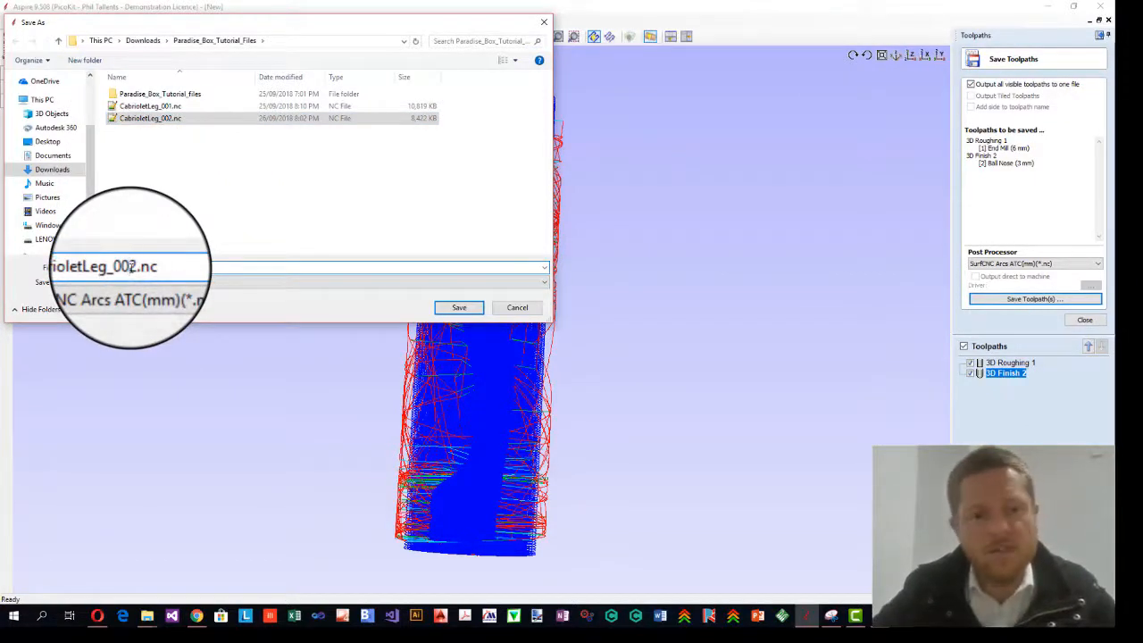
type("CabrioletLeg_003.nc")
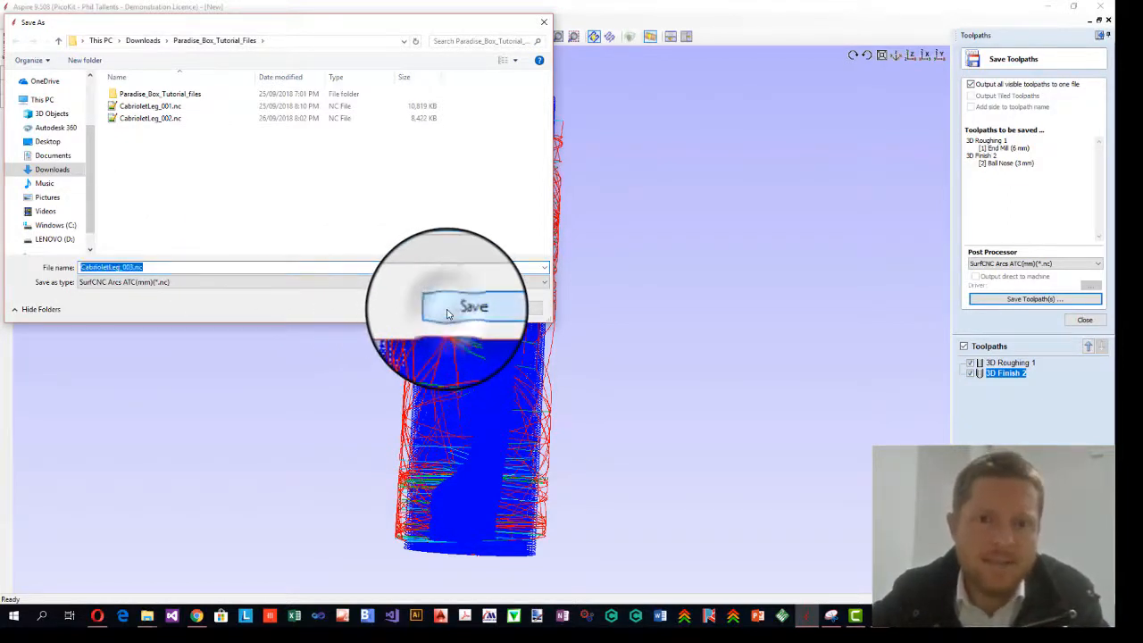
left_click(476, 306)
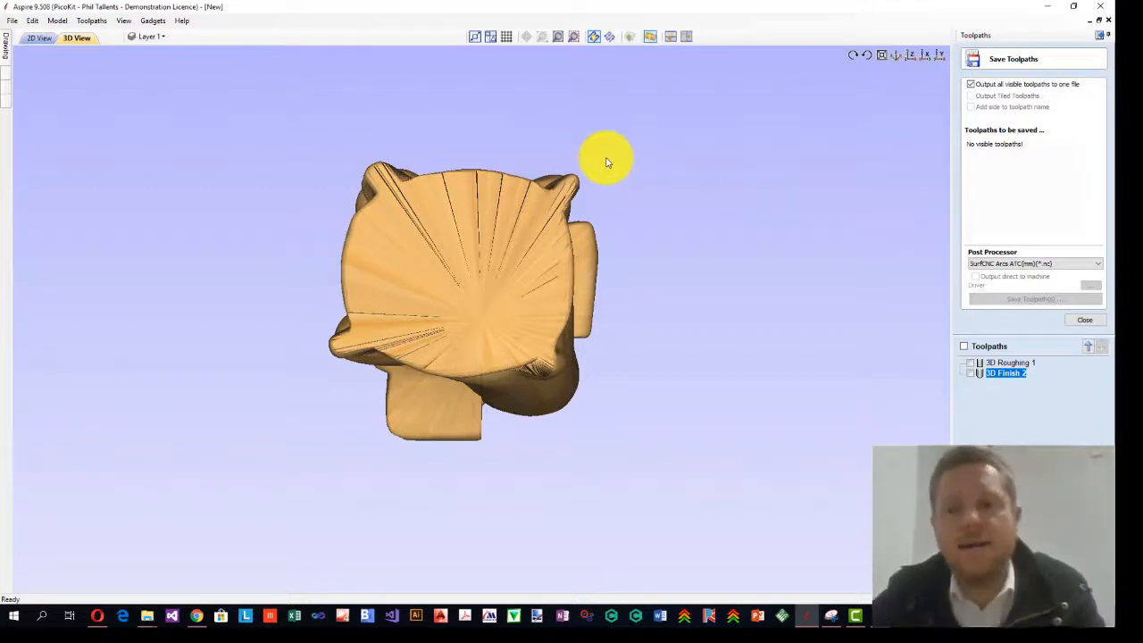
Orbit the 3D view around the finished chair-leg model.
left_click_drag(608, 160, 711, 232)
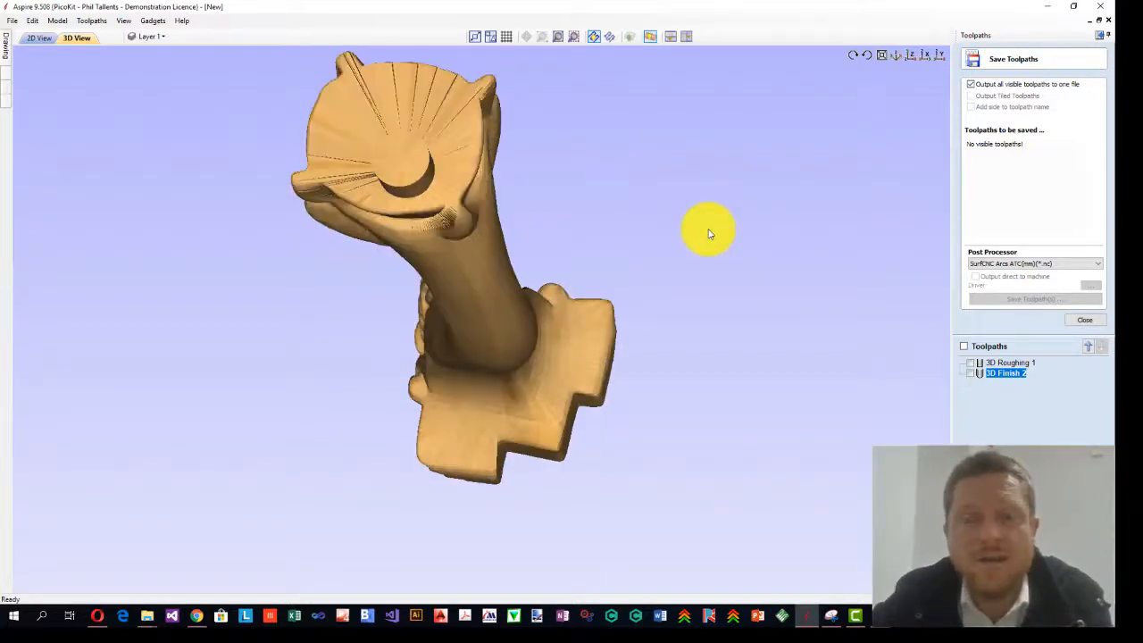